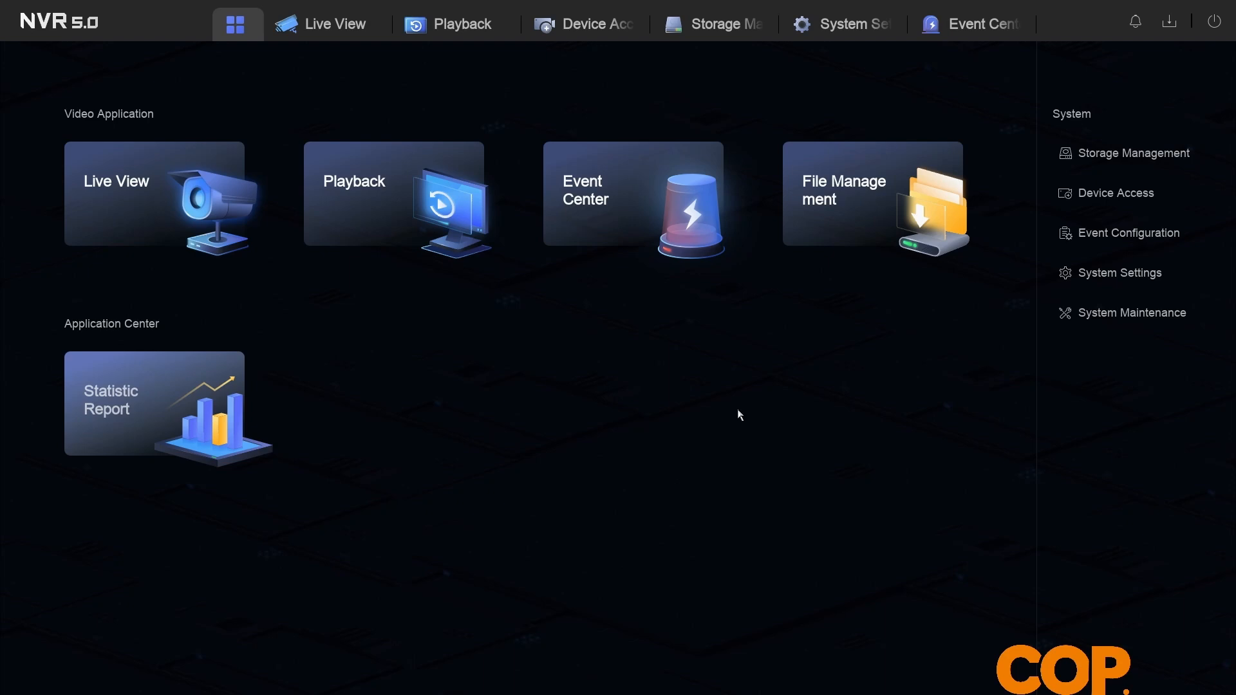
pyautogui.moveTo(883, 133)
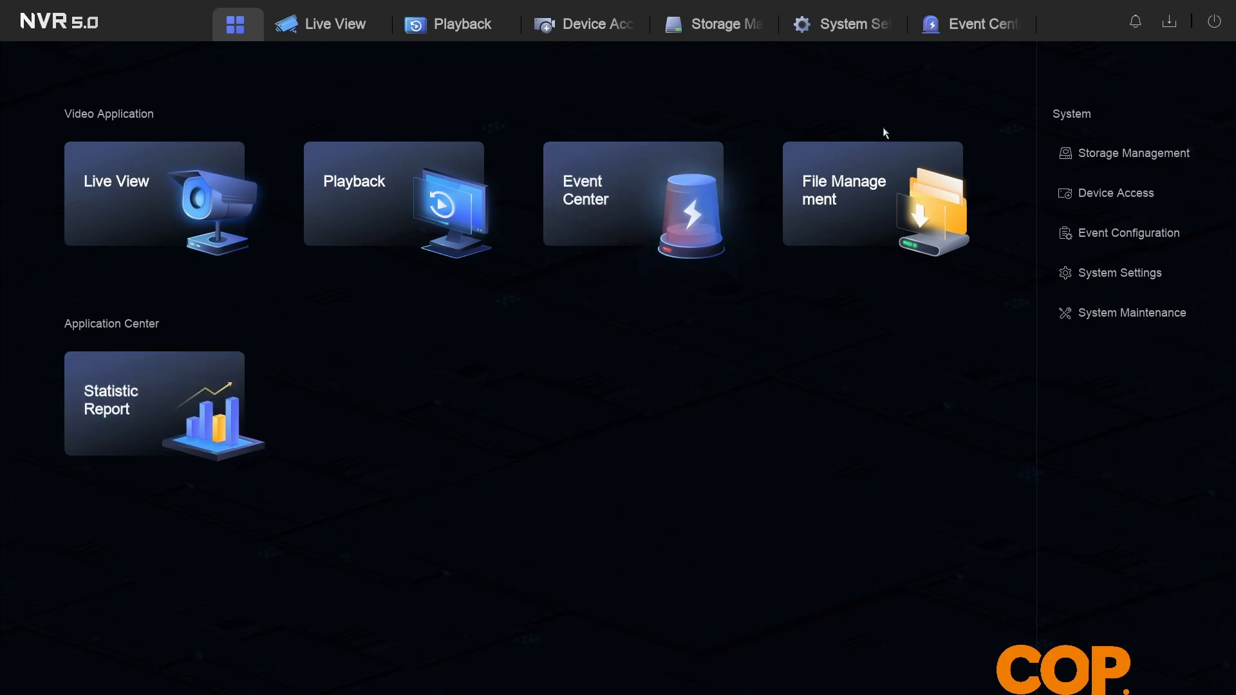
# Step: Review the static IPv4 address 192.168.0.23, default gateway and empty preferred DNS entries
pyautogui.click(841, 23)
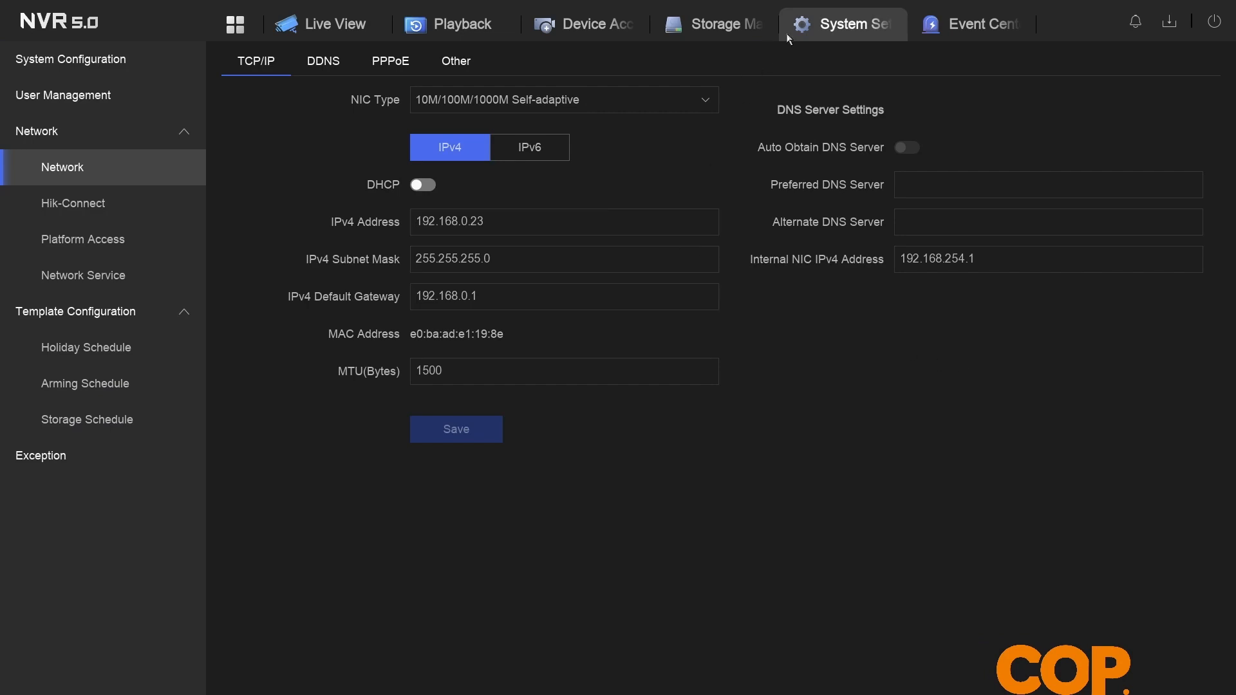
pyautogui.moveTo(265, 174)
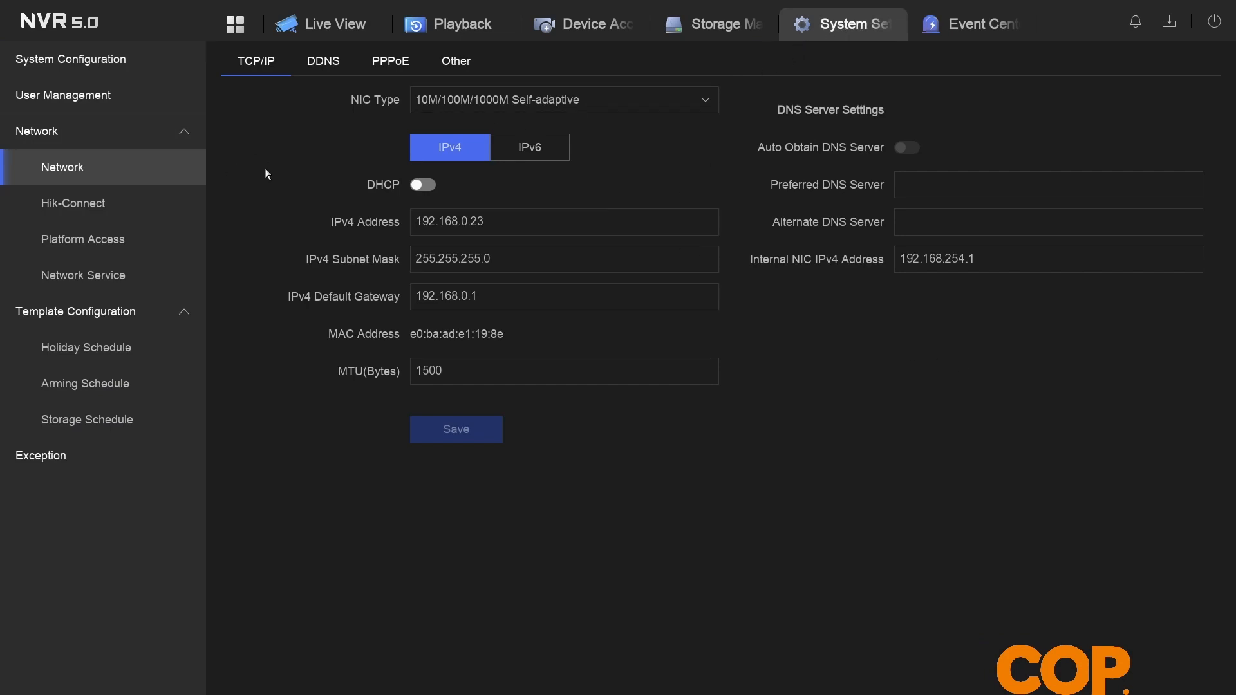
pyautogui.moveTo(323, 188)
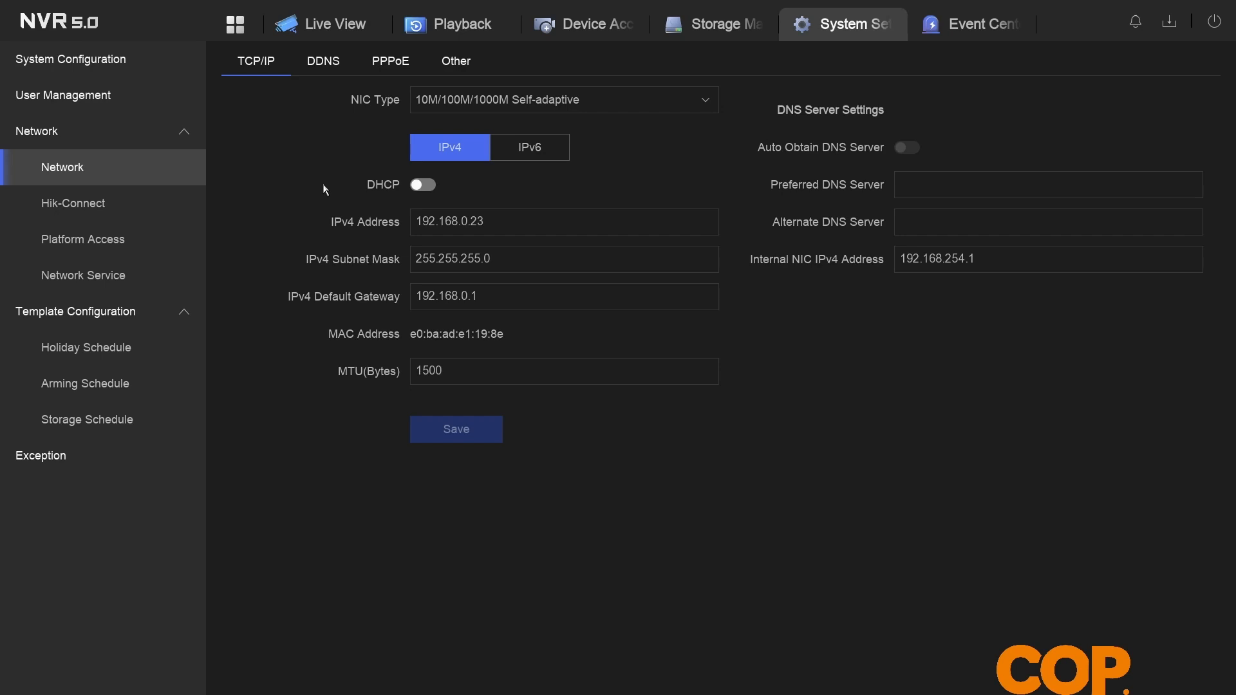
pyautogui.moveTo(301, 214)
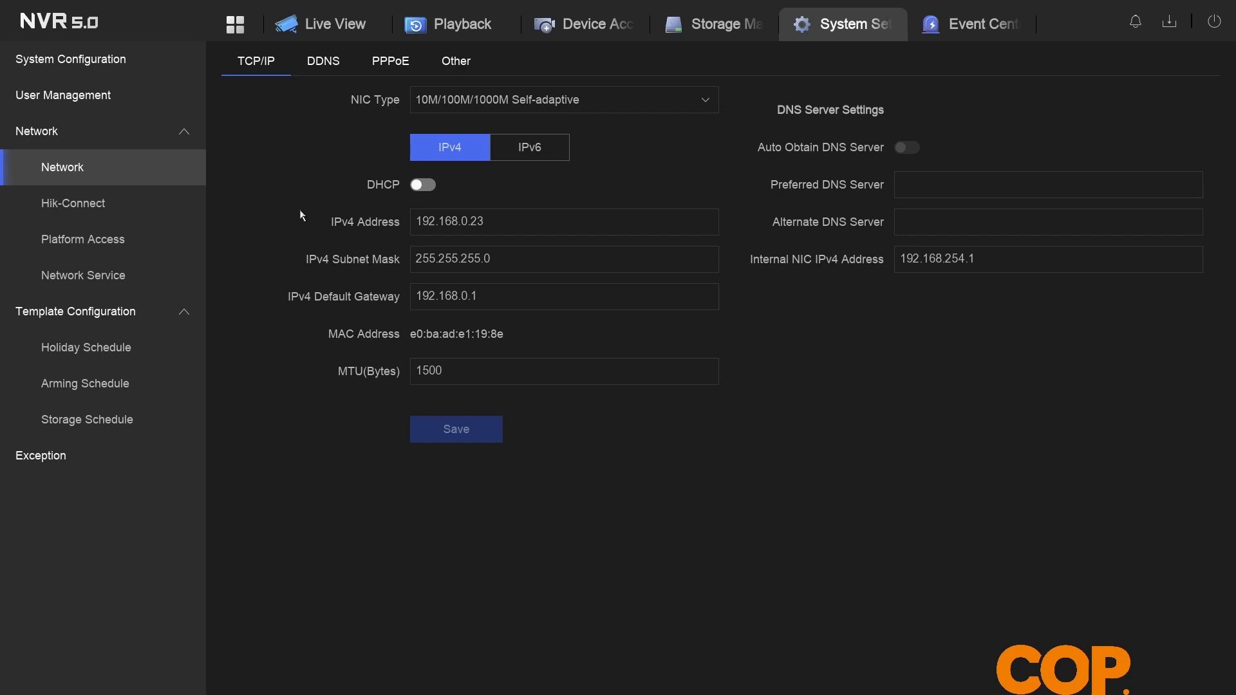
pyautogui.click(562, 221)
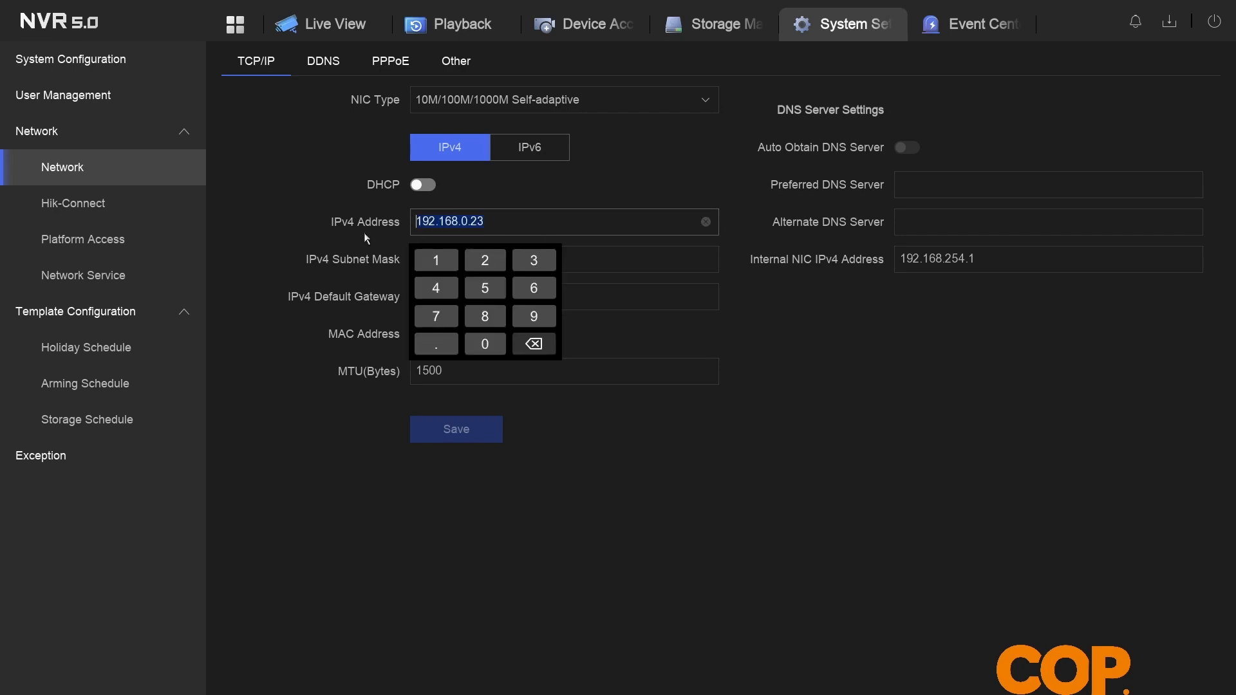
pyautogui.click(563, 296)
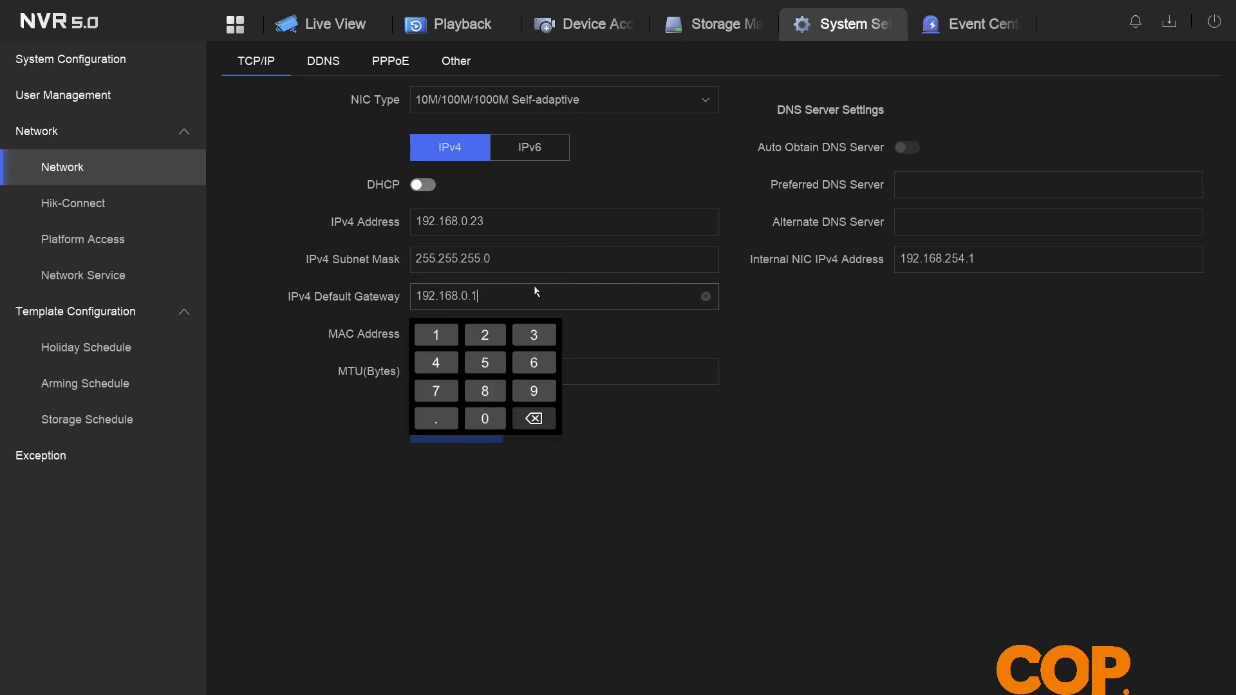
pyautogui.click(314, 322)
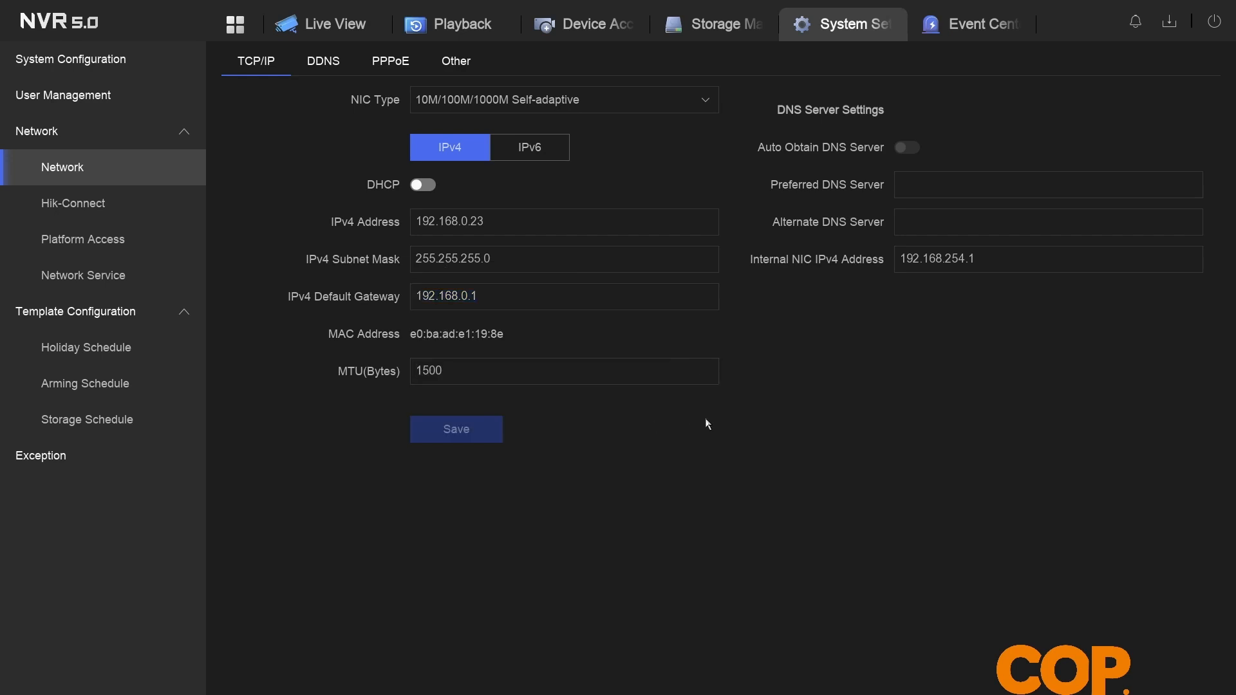
pyautogui.click(1046, 184)
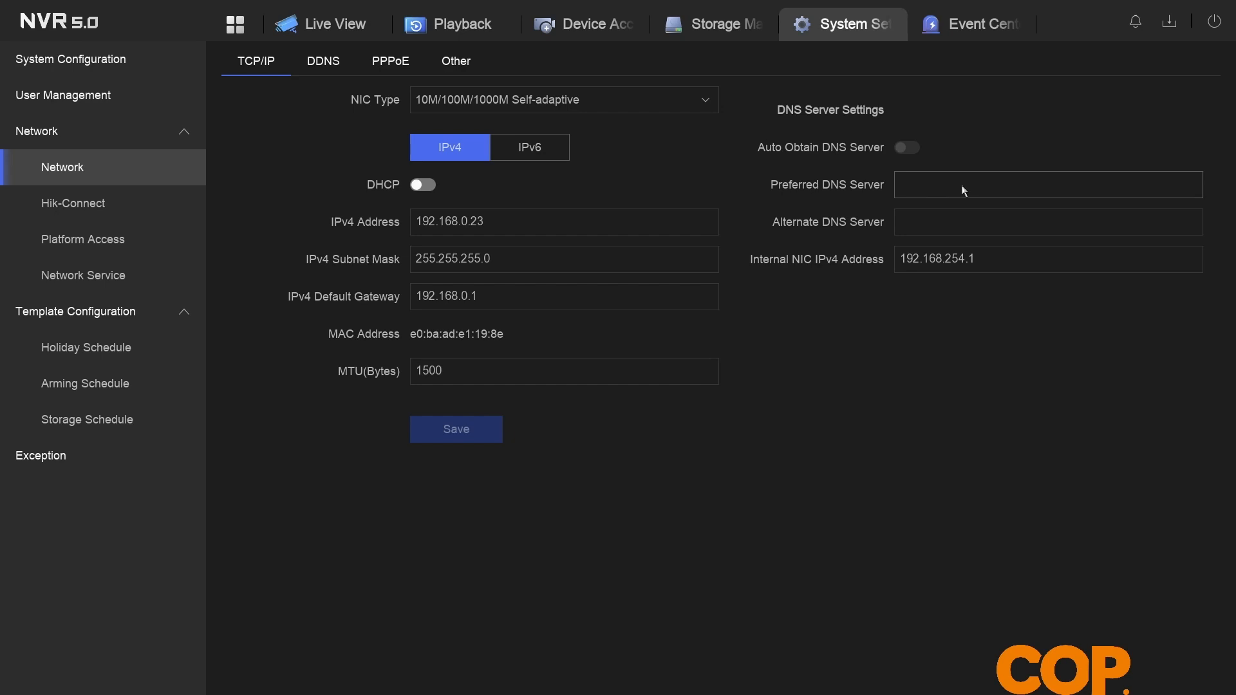
pyautogui.moveTo(941, 194)
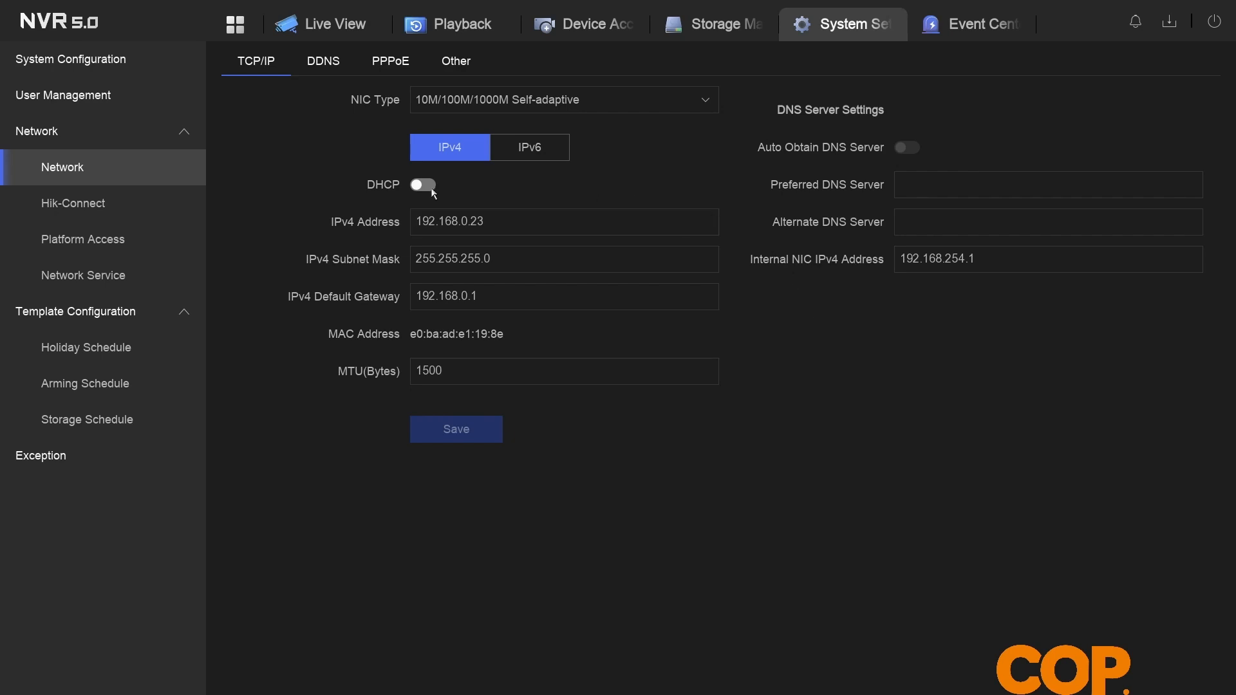
pyautogui.moveTo(431, 192)
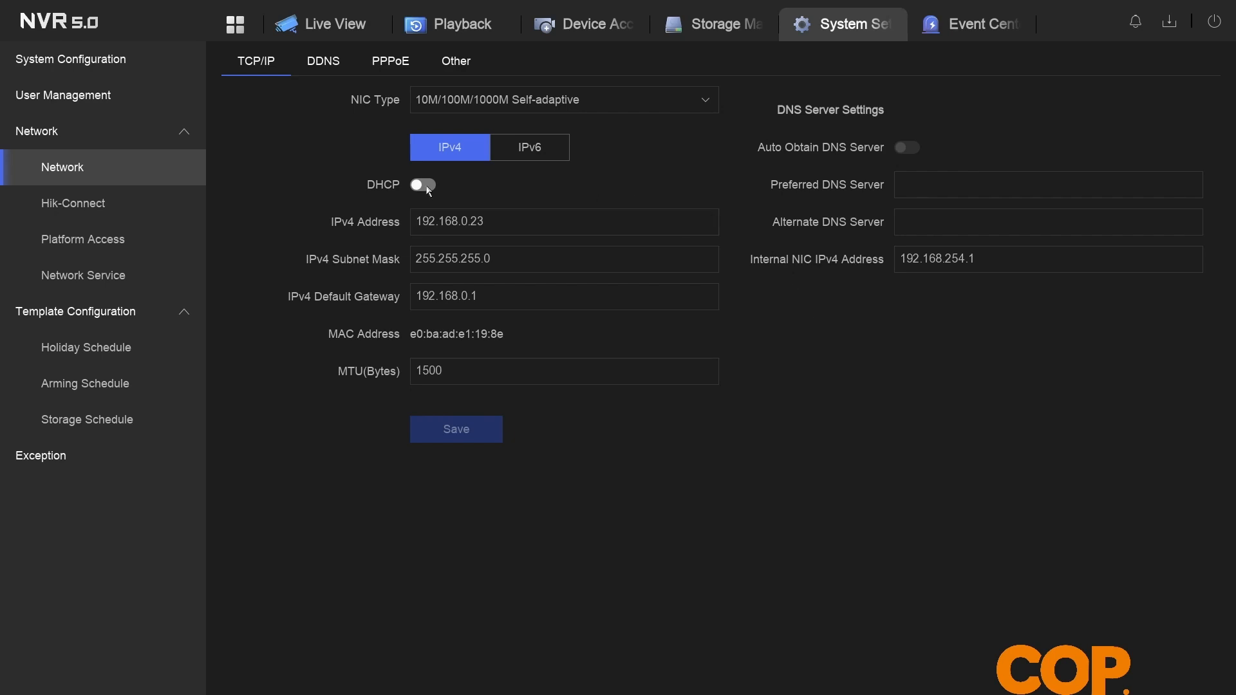
# Step: Enable DHCP with automatic DNS and save, obtaining preferred DNS 192.168.0.1
pyautogui.click(422, 184)
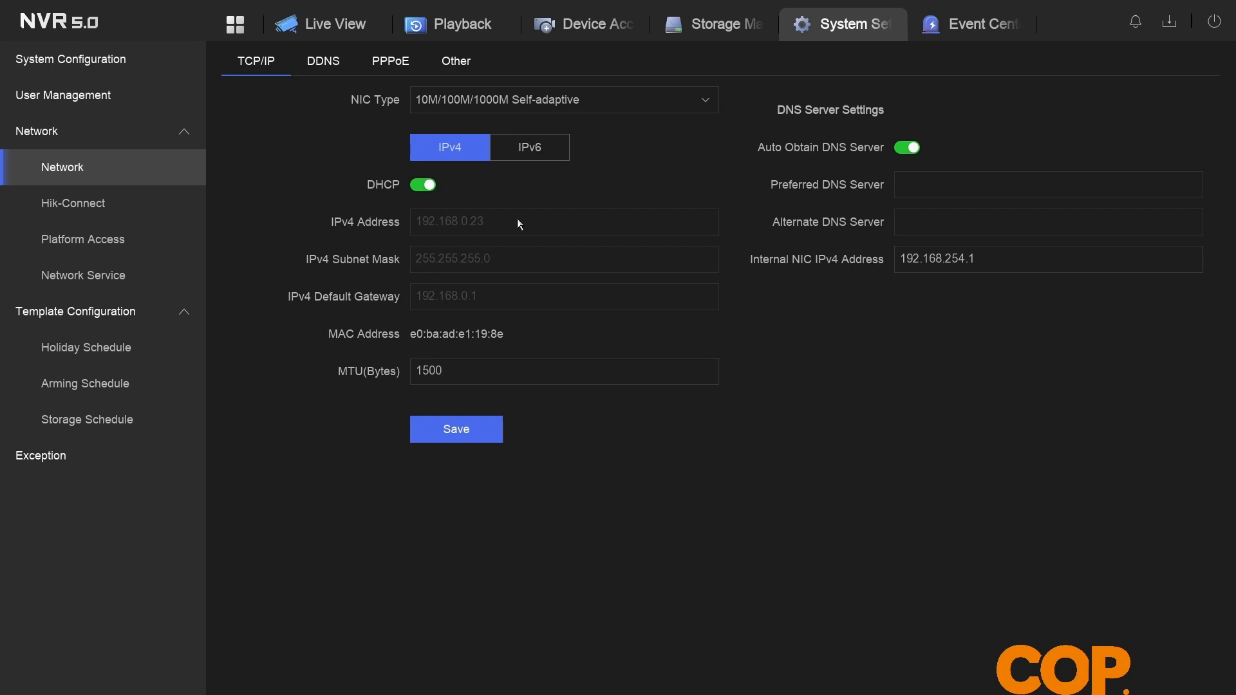
pyautogui.moveTo(546, 309)
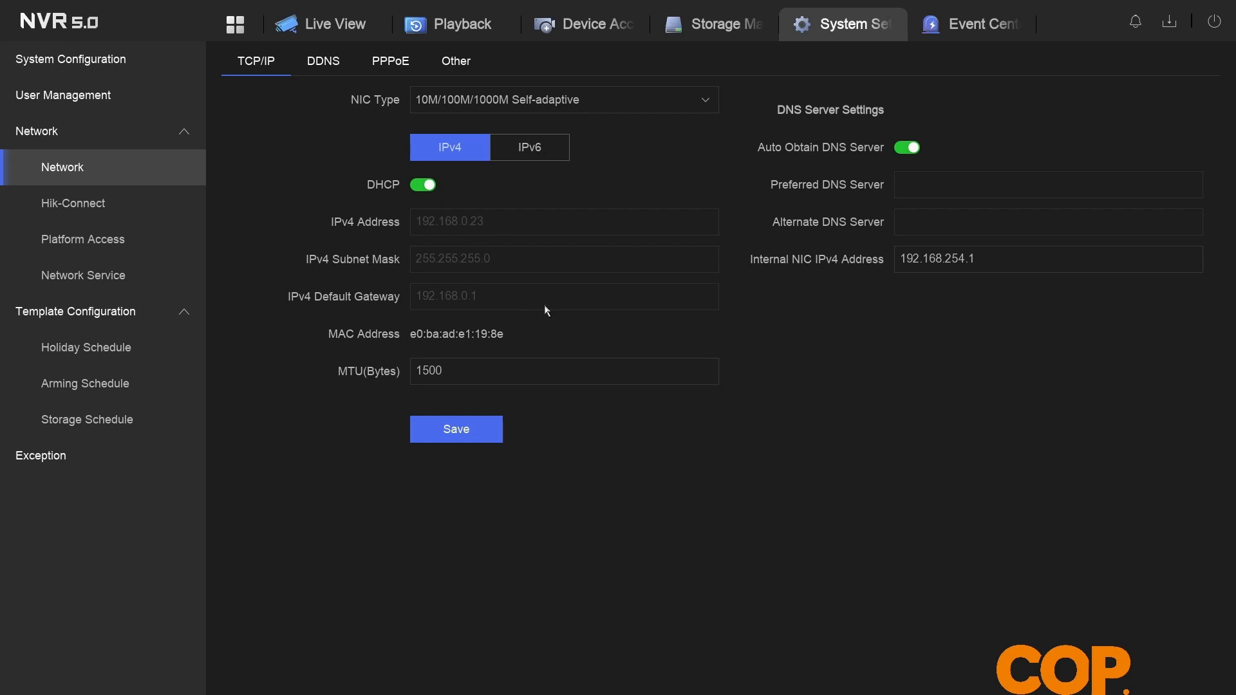
pyautogui.moveTo(854, 171)
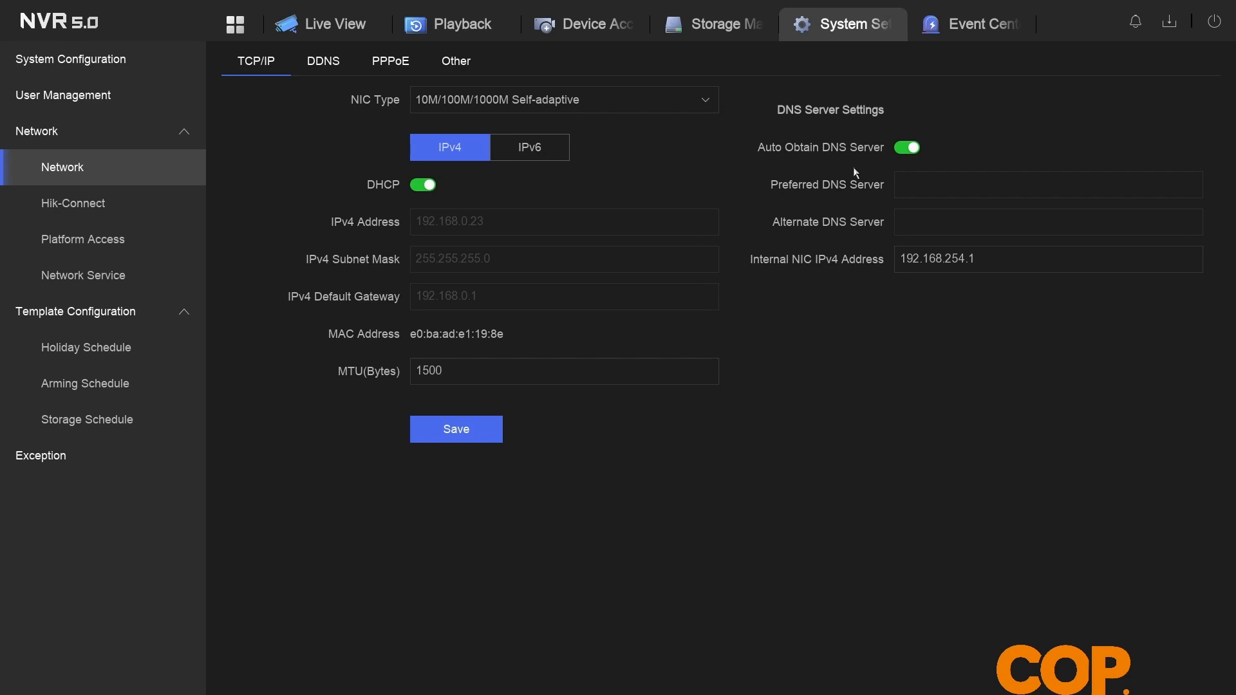
pyautogui.moveTo(907, 161)
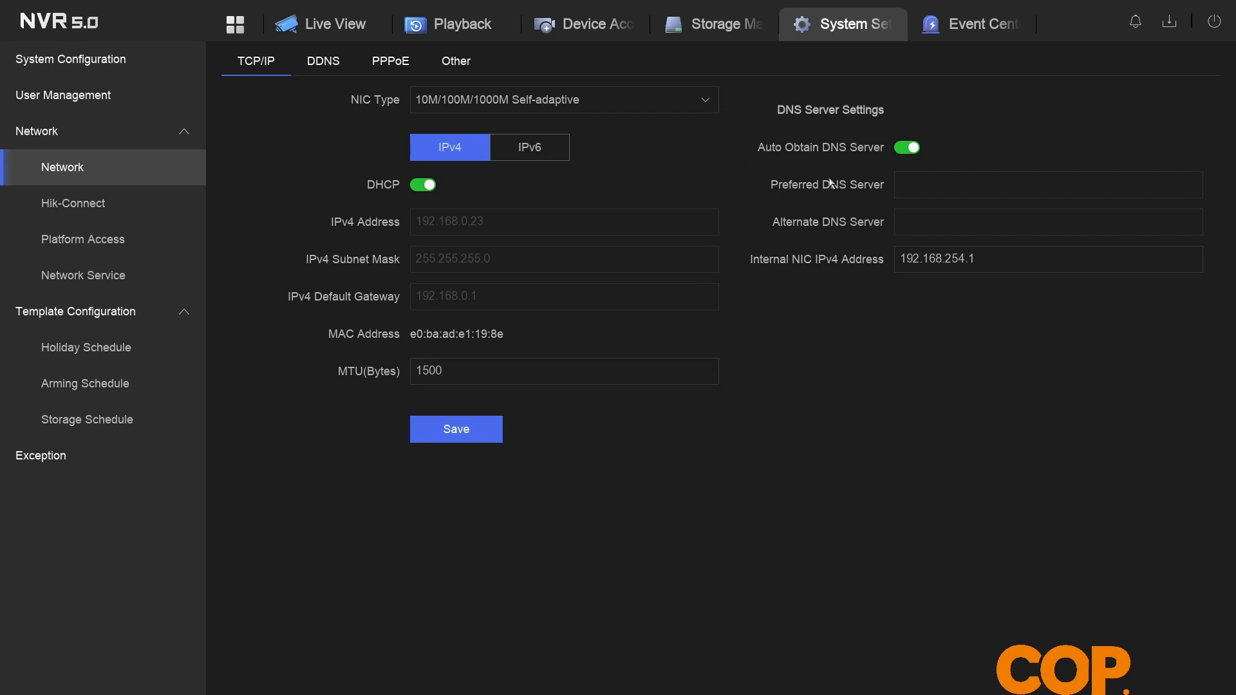
pyautogui.click(456, 430)
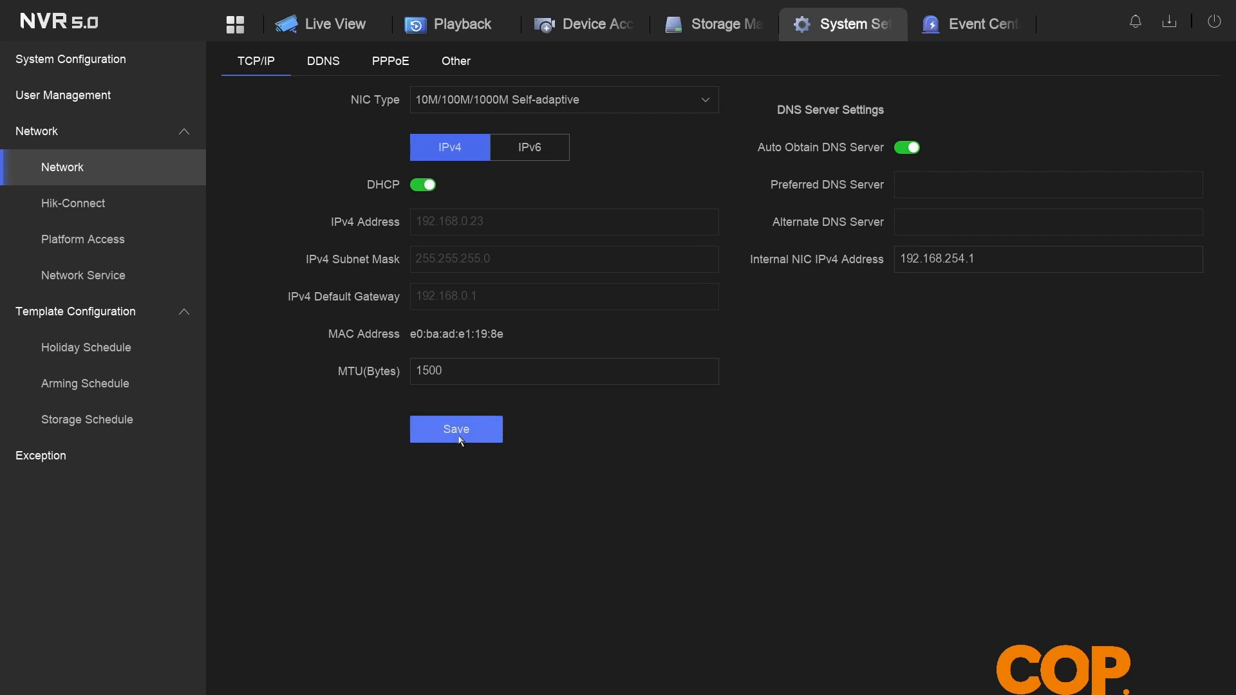
pyautogui.click(456, 429)
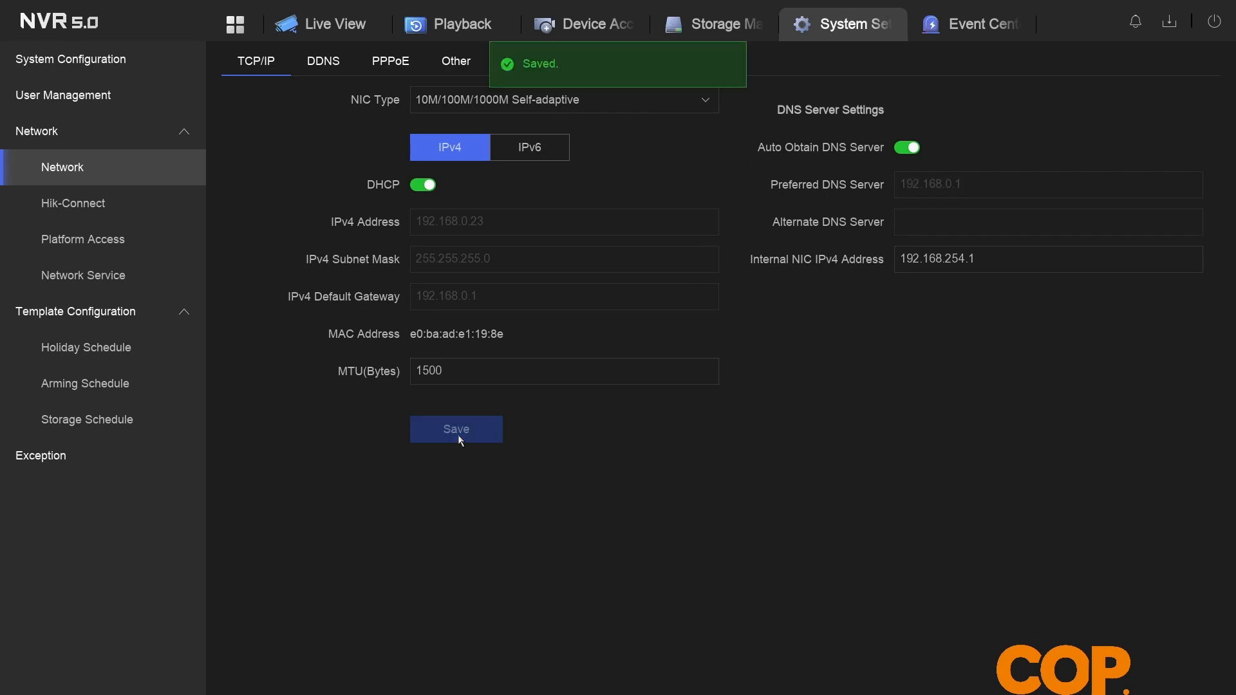
pyautogui.moveTo(914, 196)
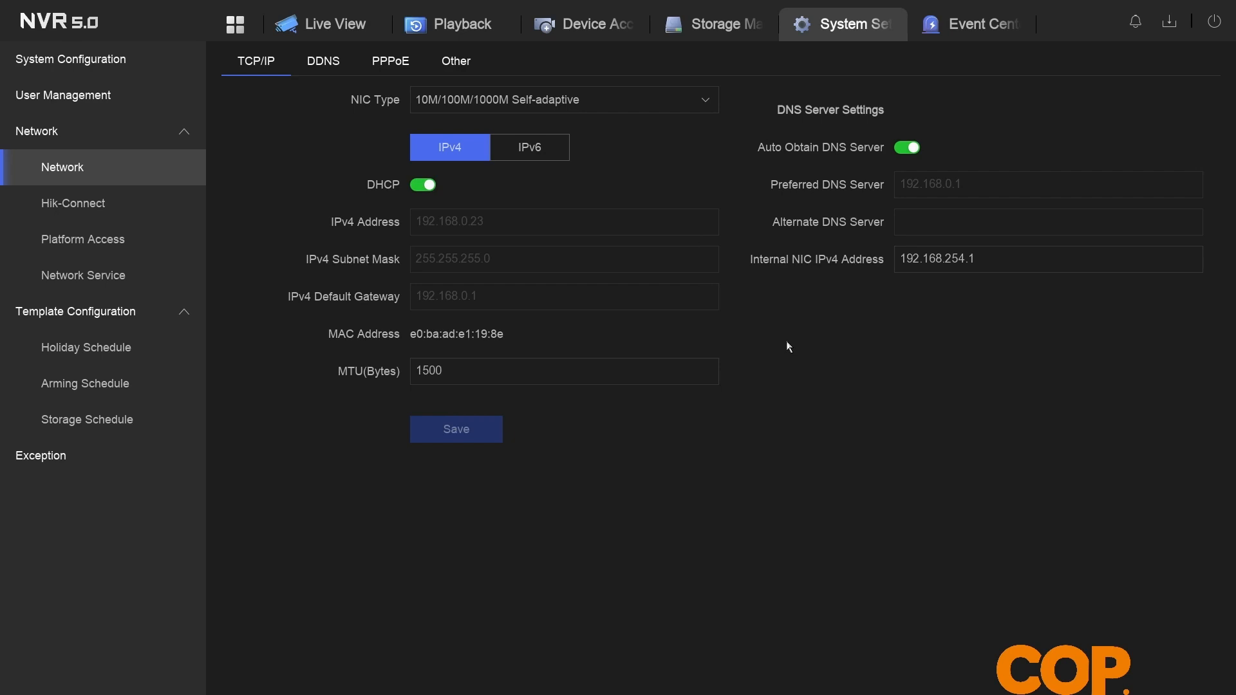
pyautogui.moveTo(812, 376)
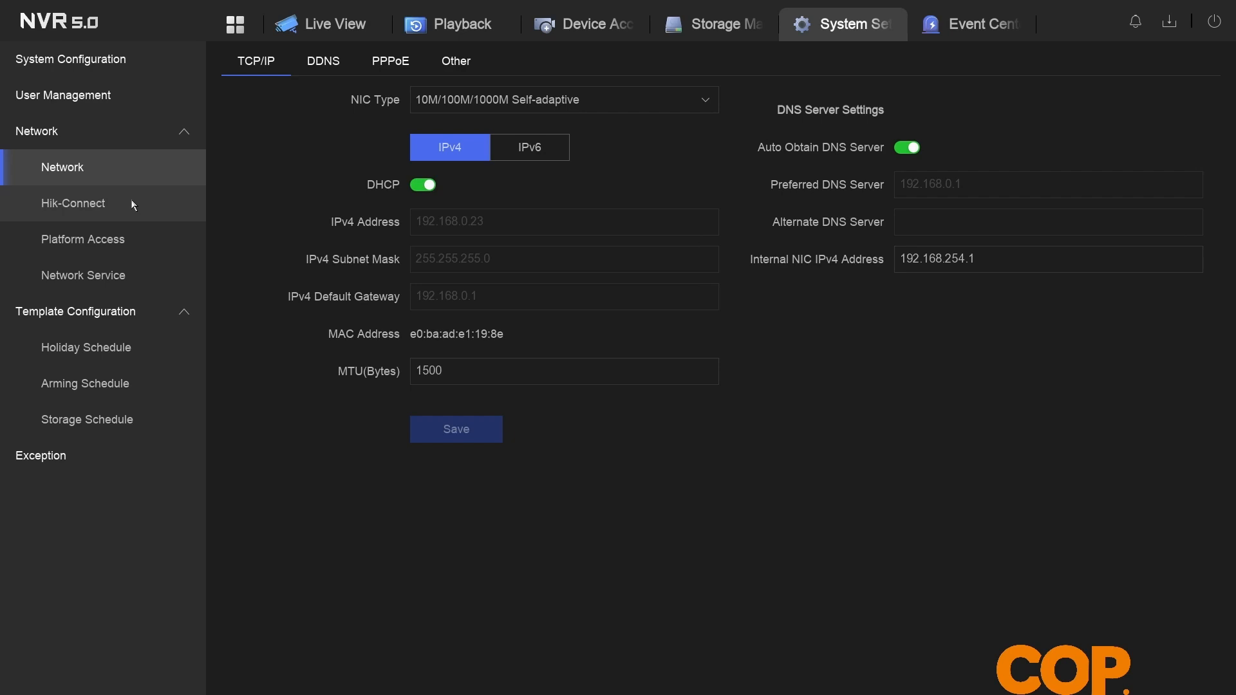
# Step: Show the Hik-Connect settings page under Network
pyautogui.click(73, 202)
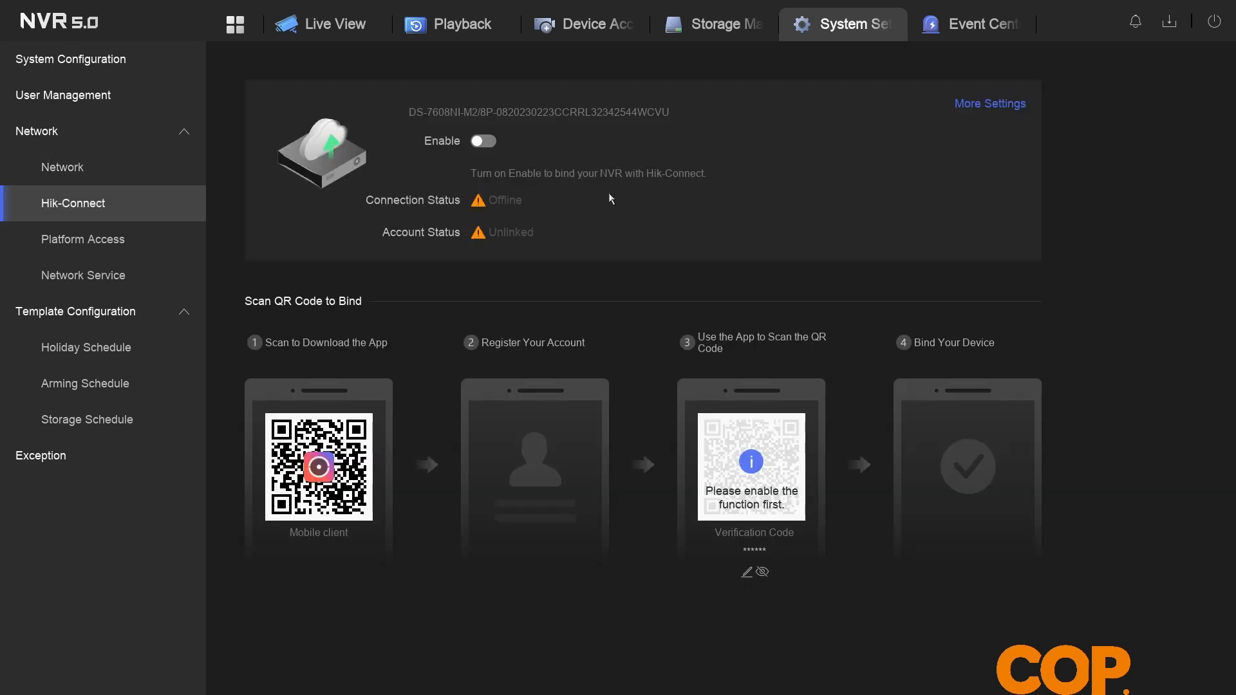
pyautogui.moveTo(596, 202)
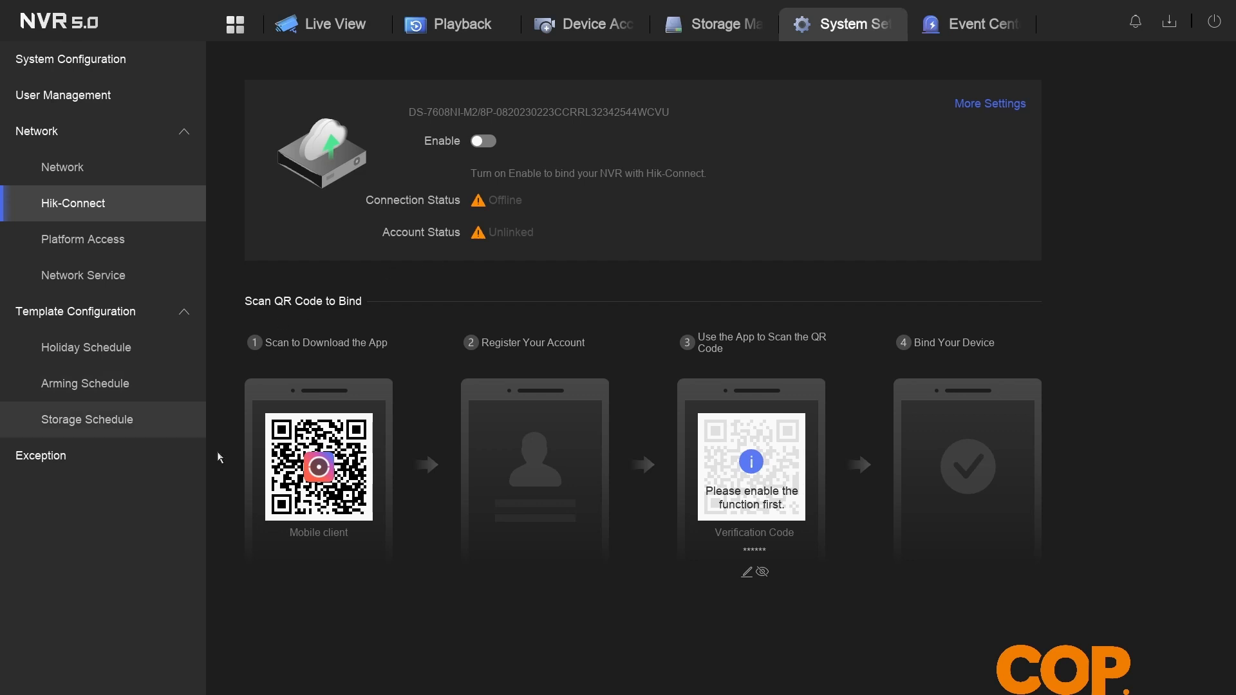
pyautogui.moveTo(266, 426)
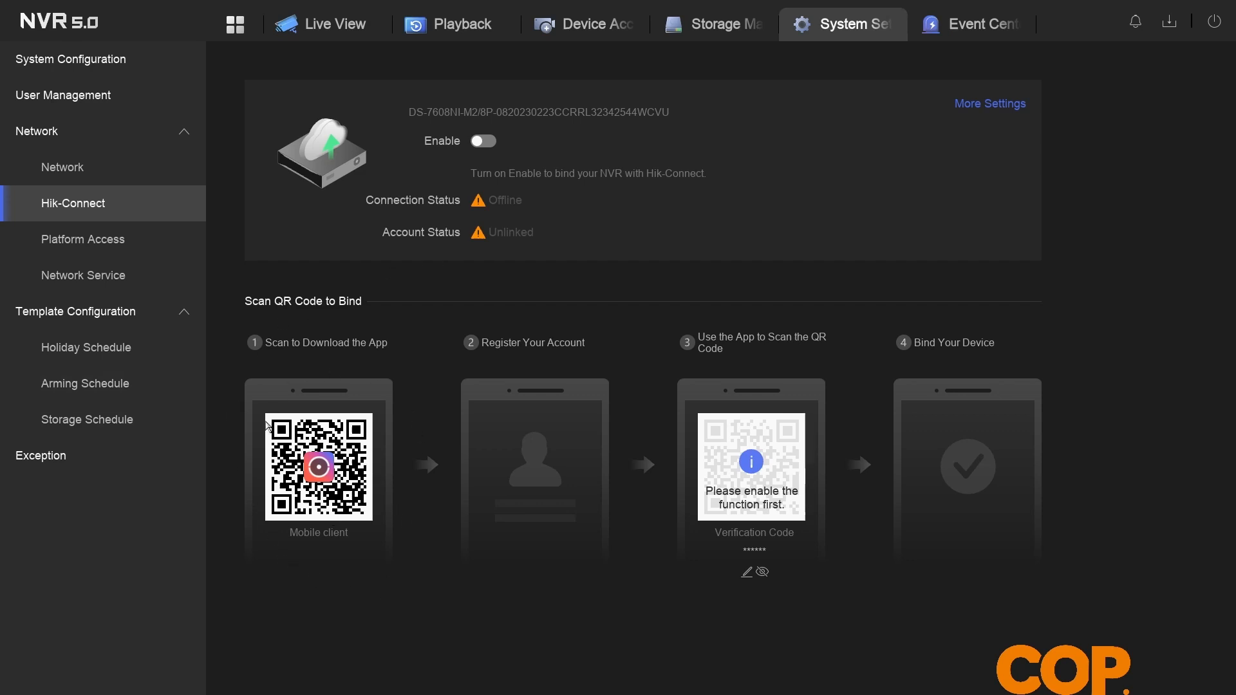
pyautogui.moveTo(433, 373)
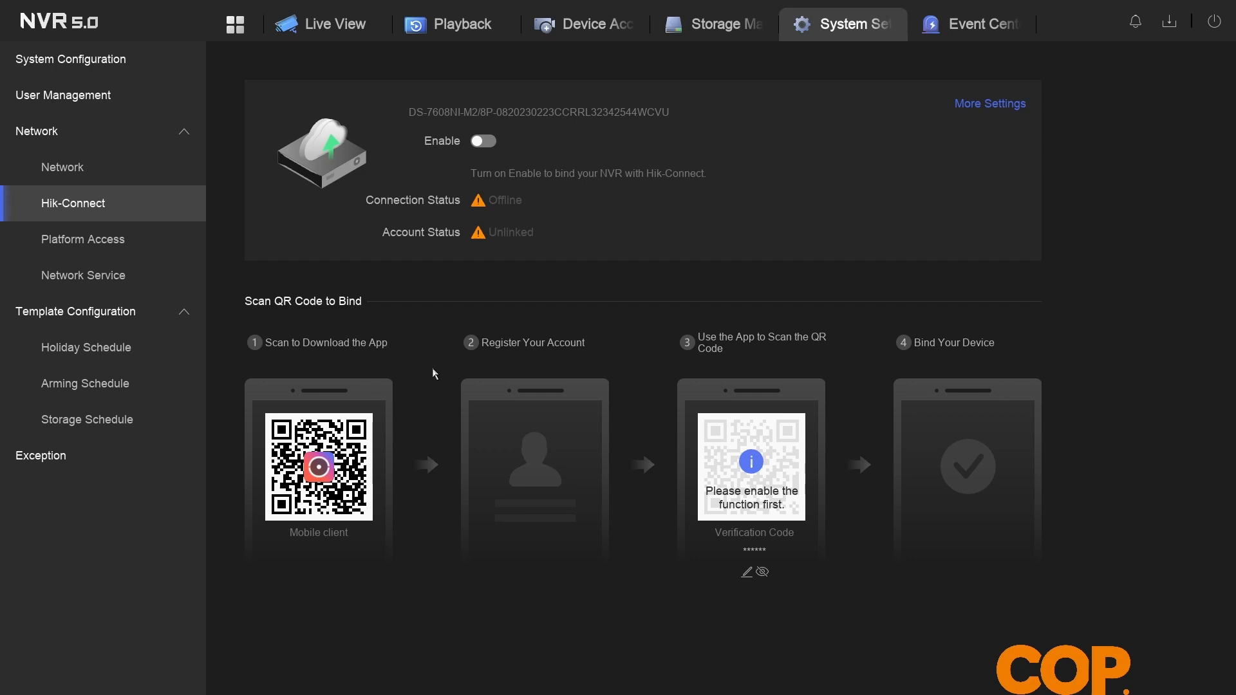
pyautogui.moveTo(485, 362)
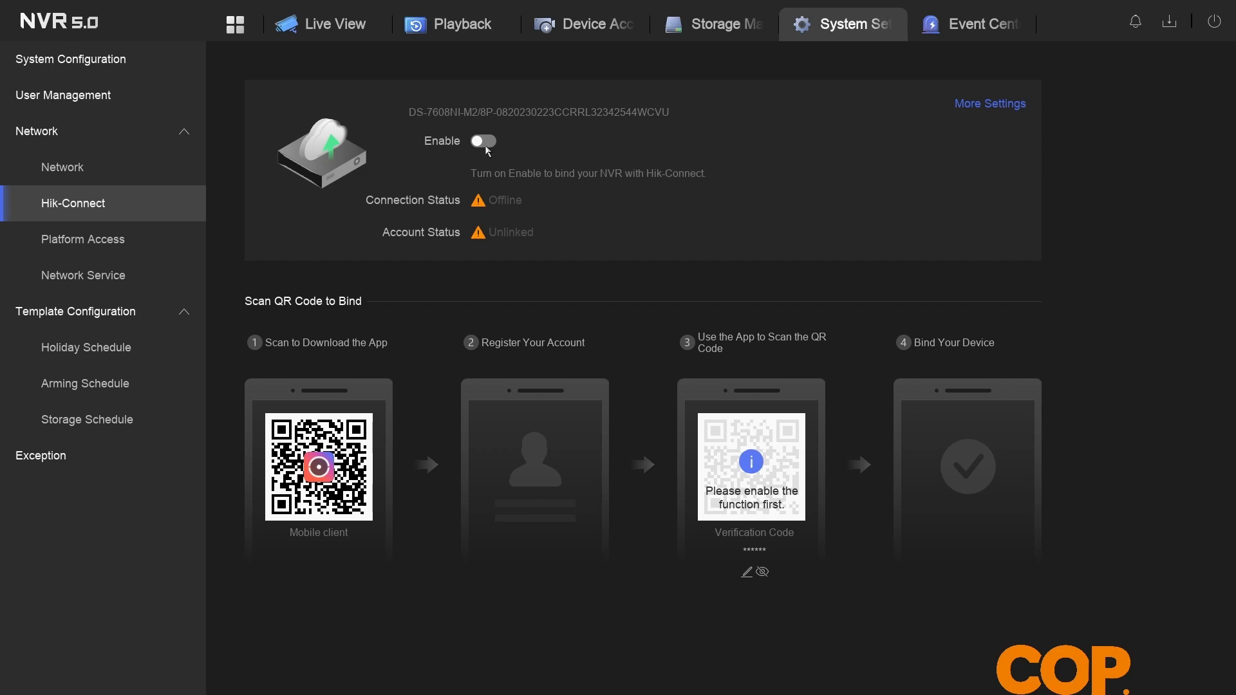
pyautogui.moveTo(751, 498)
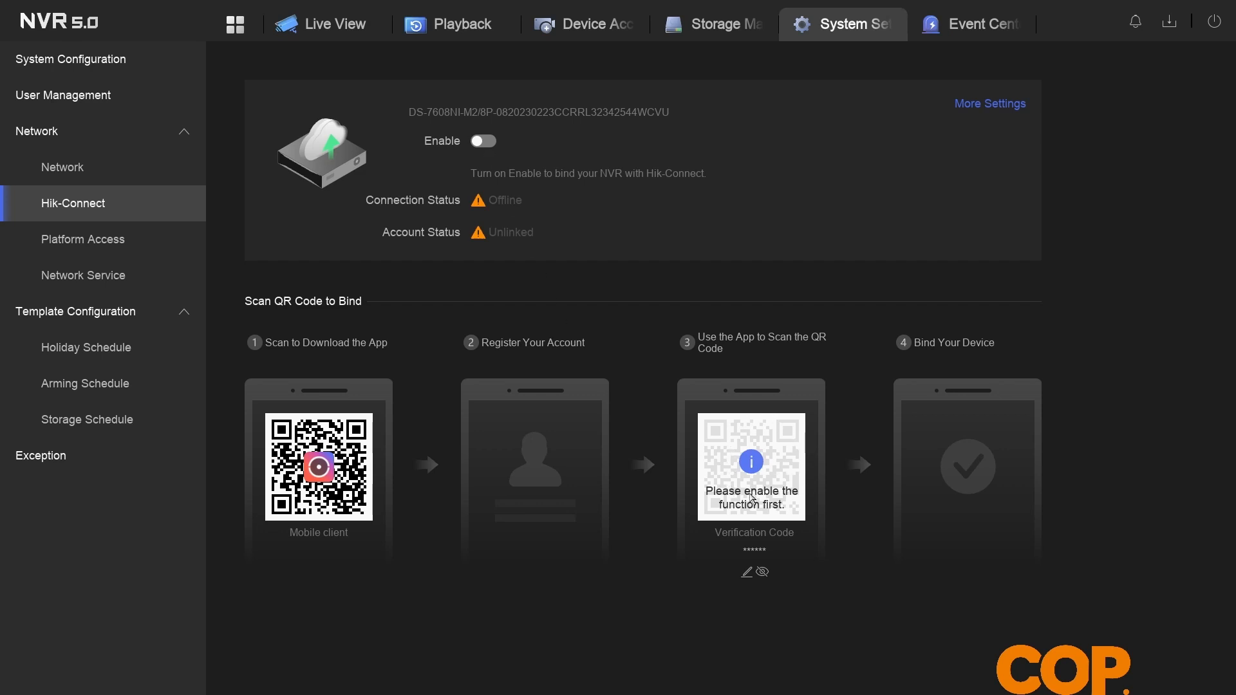
pyautogui.moveTo(589, 268)
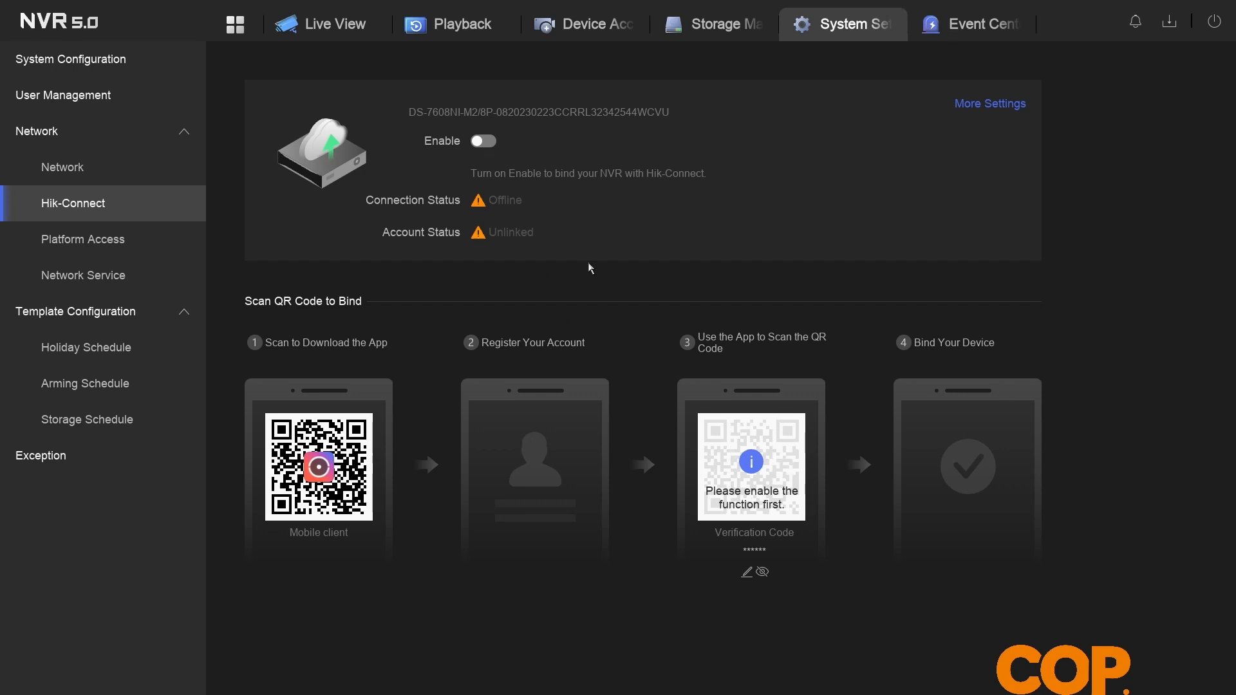
# Step: Enable Hik-Connect and accept the service terms so it goes online
pyautogui.click(481, 142)
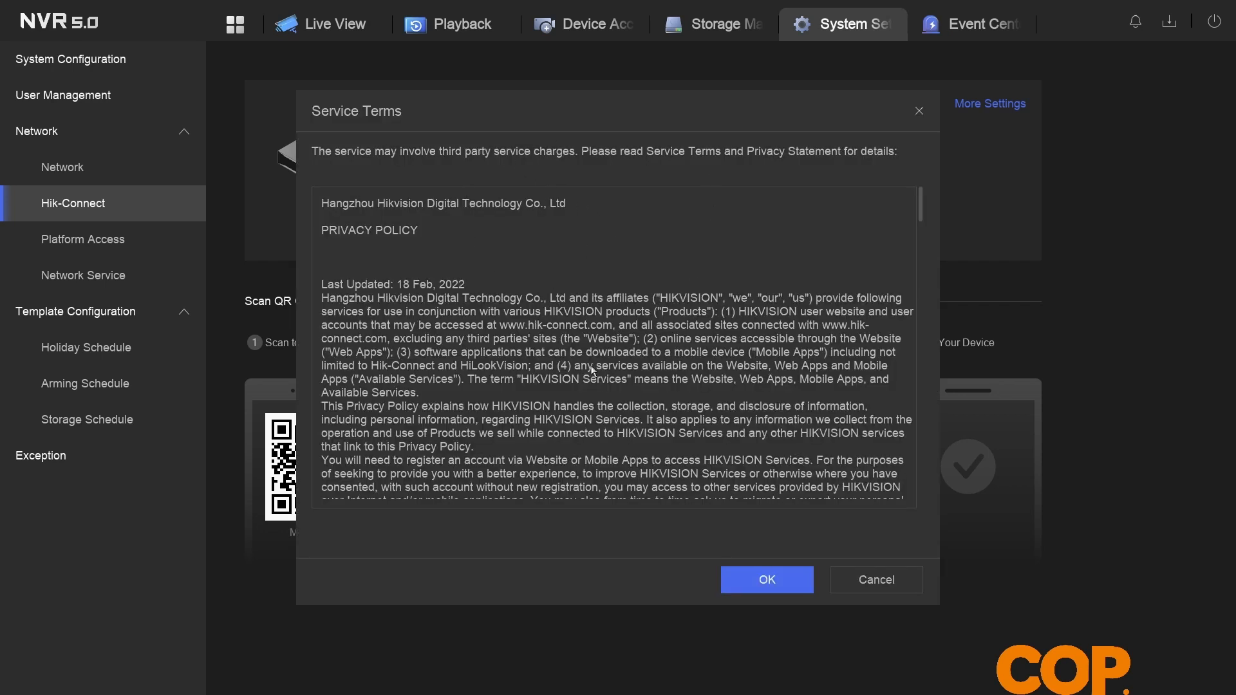
pyautogui.click(765, 579)
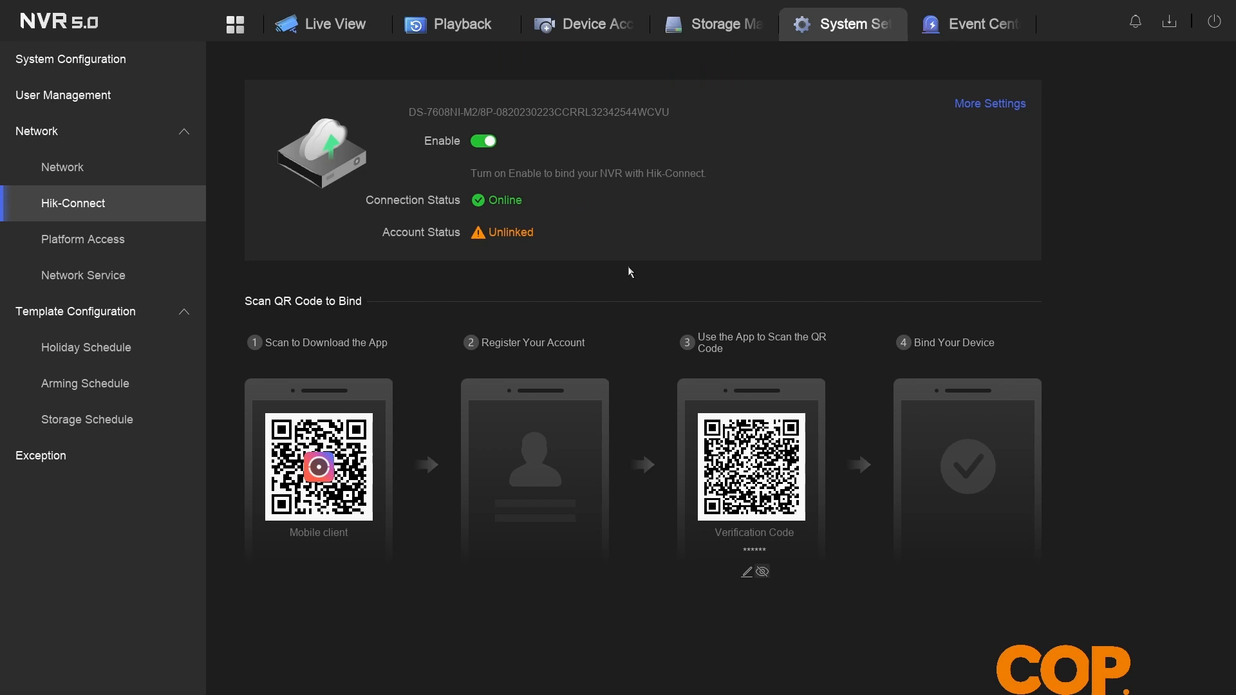
pyautogui.moveTo(506, 222)
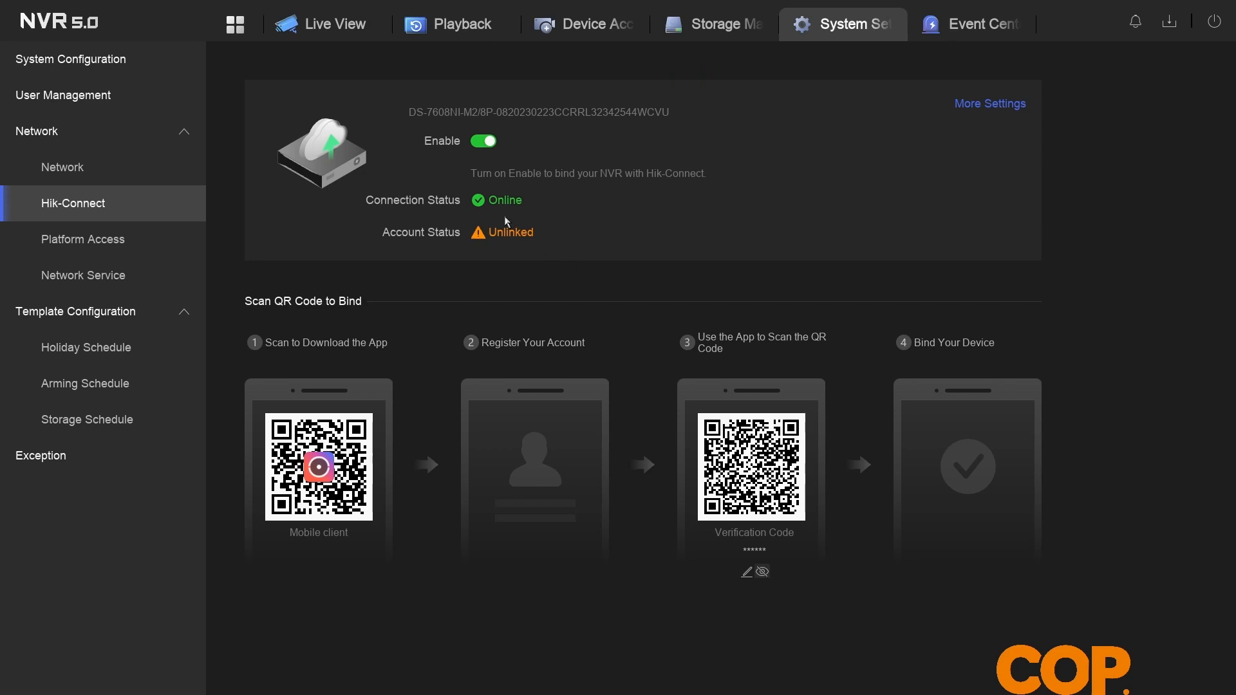
pyautogui.moveTo(504, 253)
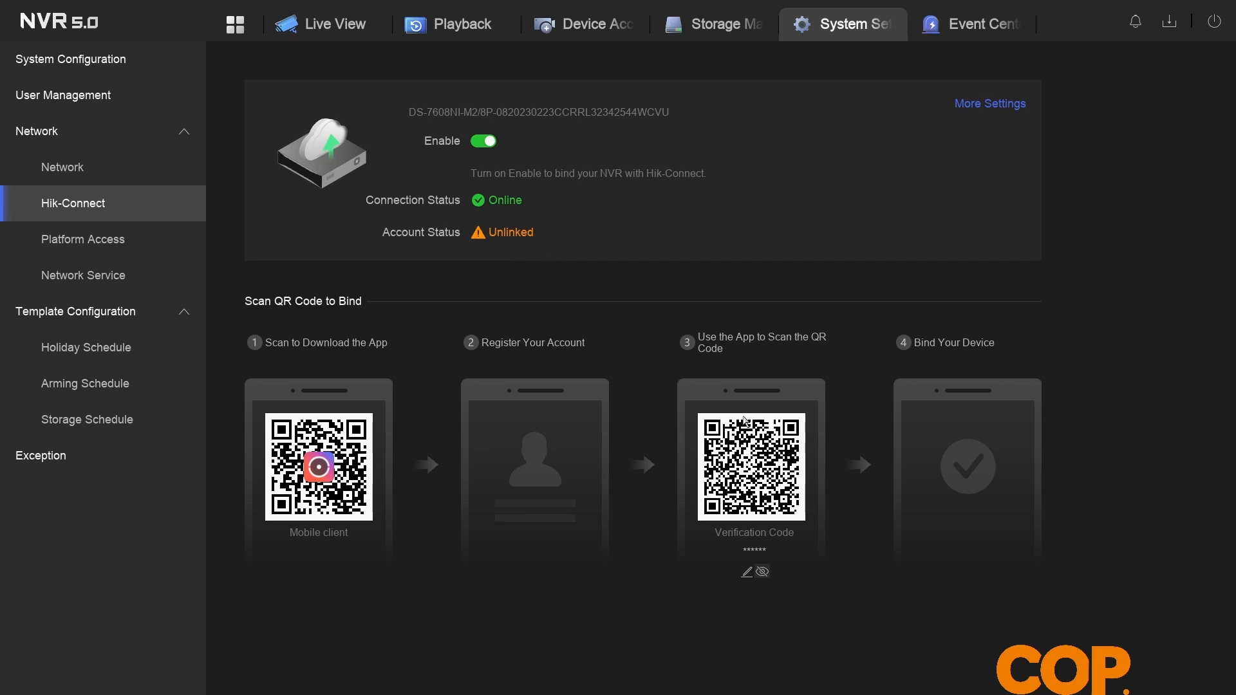
pyautogui.moveTo(647, 378)
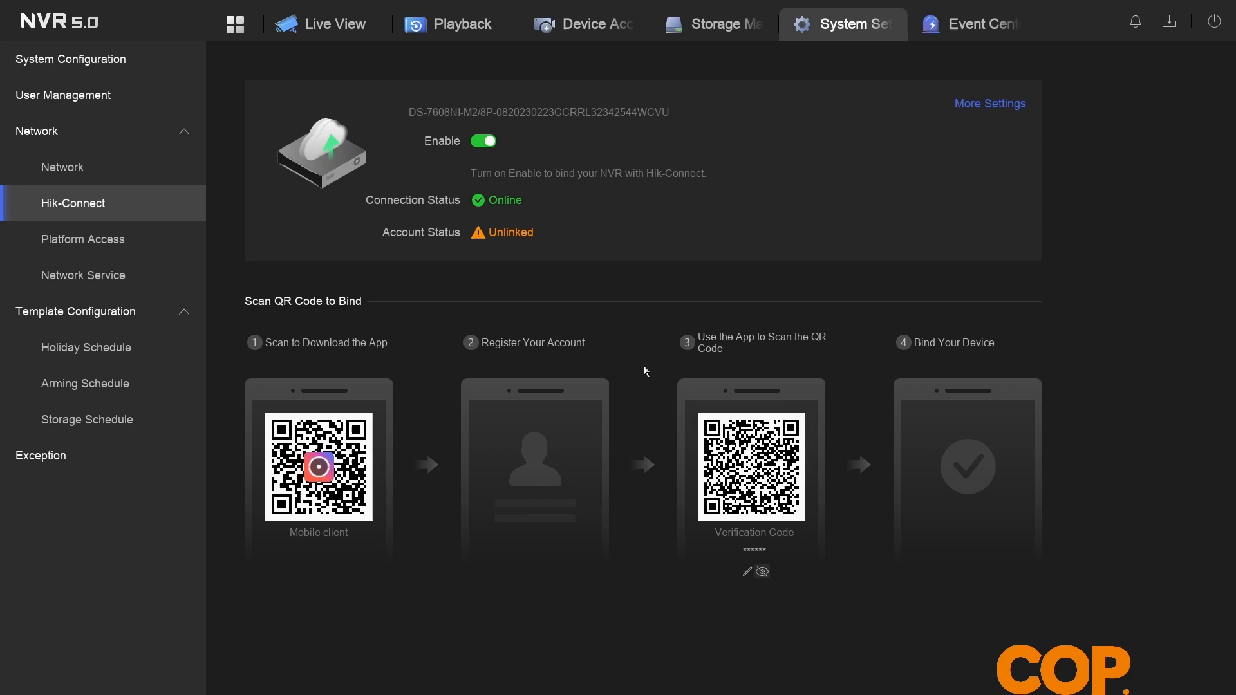
pyautogui.moveTo(673, 479)
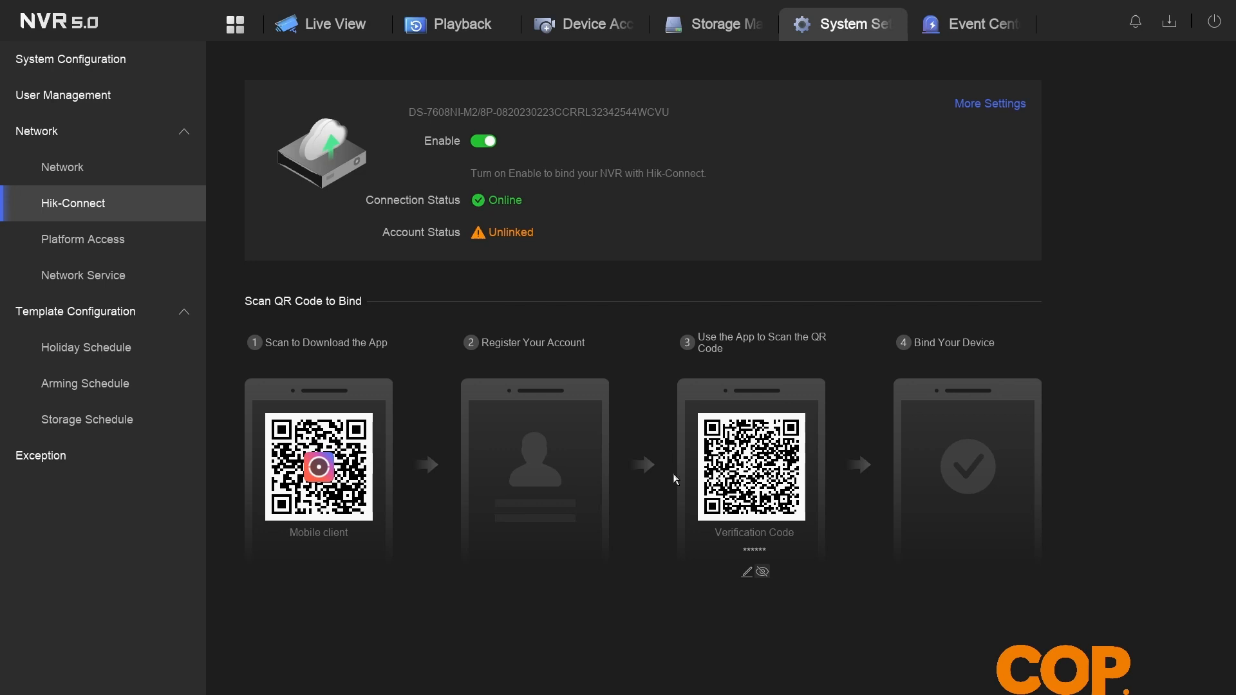
pyautogui.moveTo(702, 543)
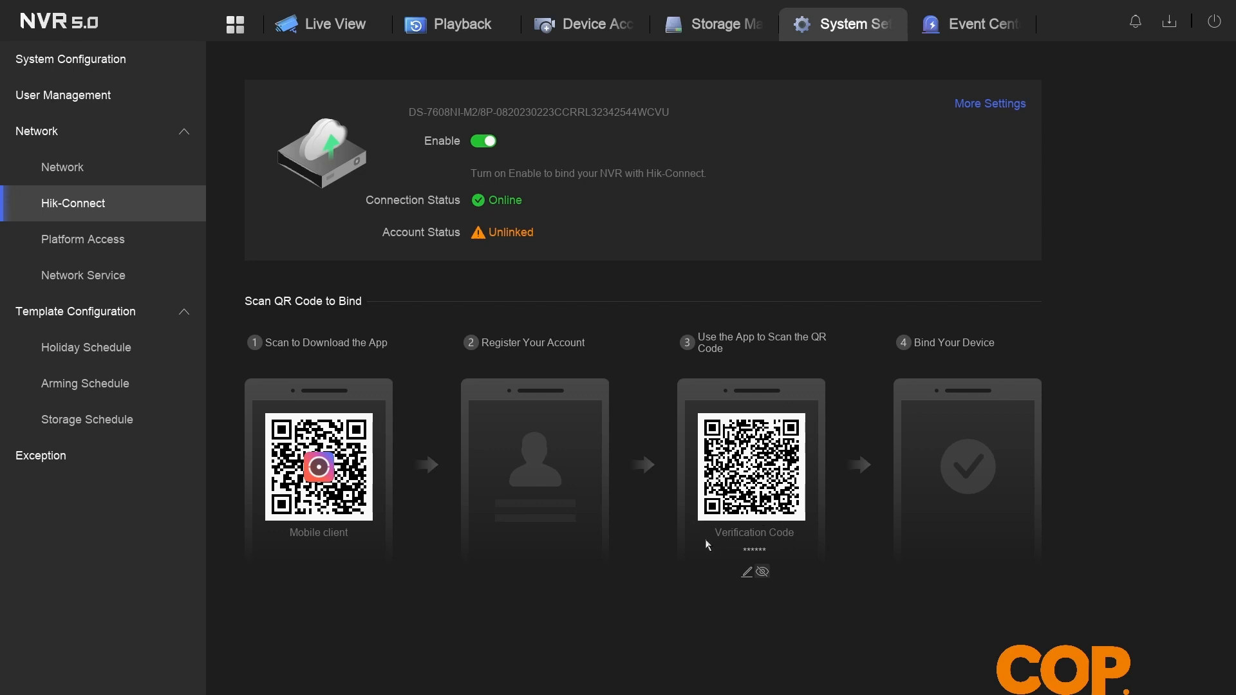
pyautogui.moveTo(706, 576)
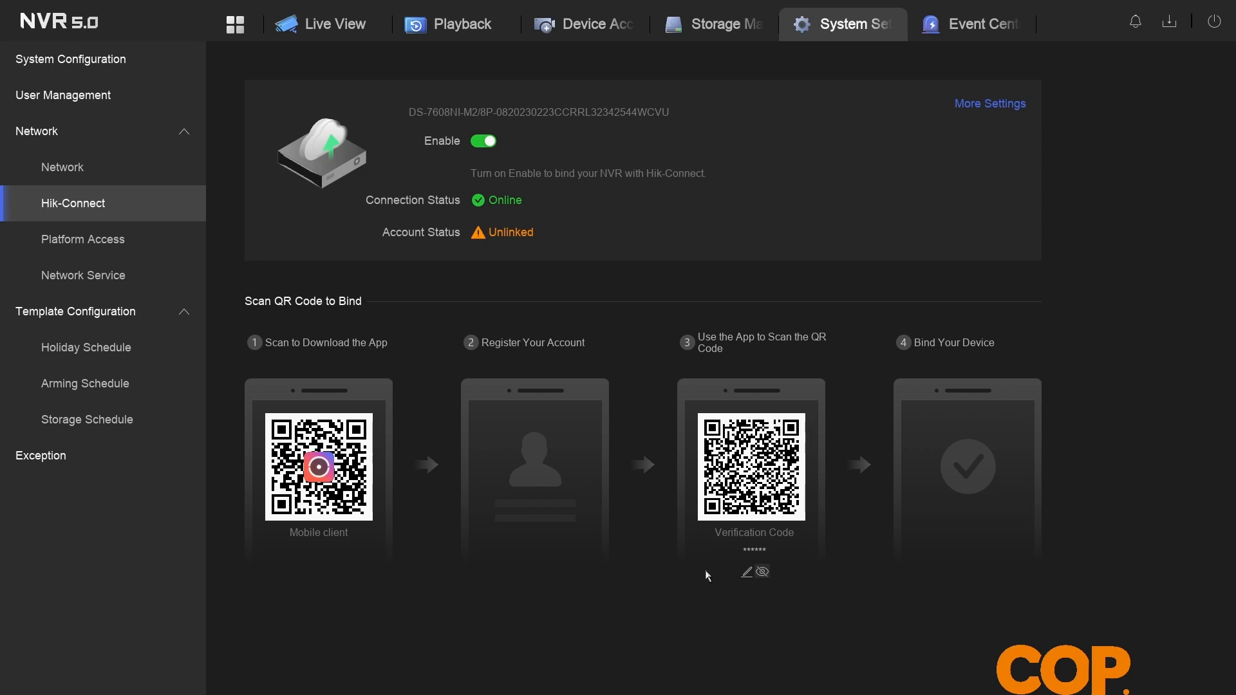
pyautogui.moveTo(742, 589)
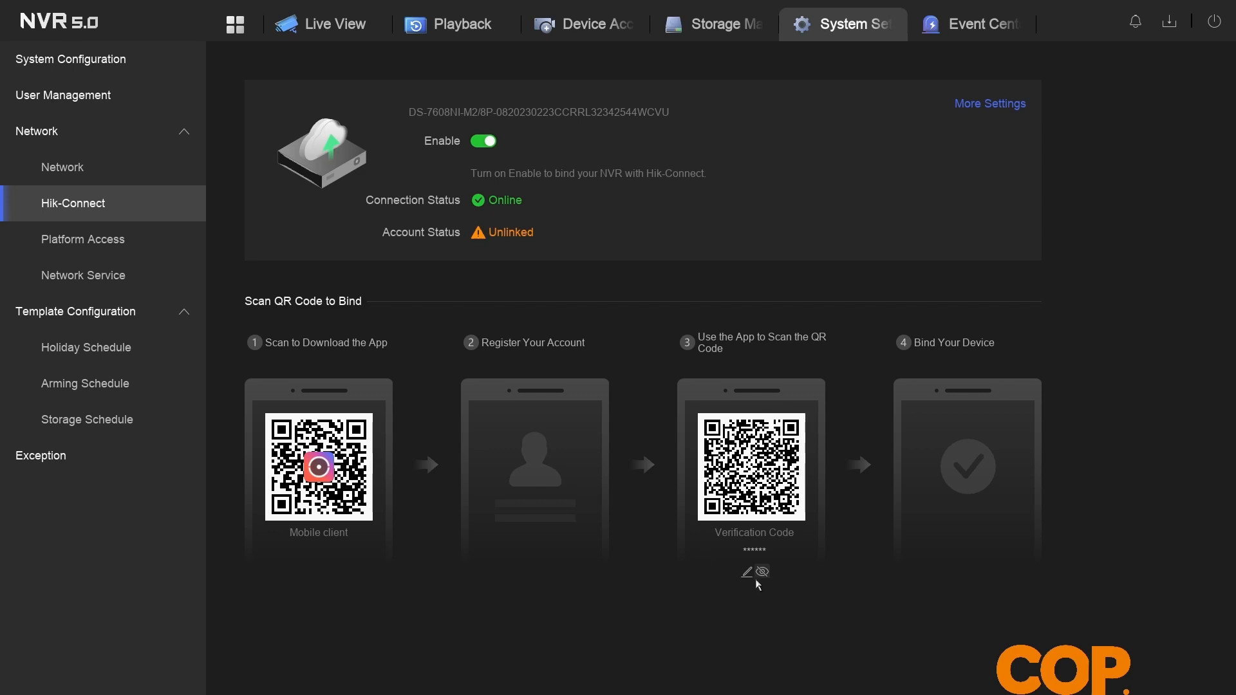
pyautogui.moveTo(765, 576)
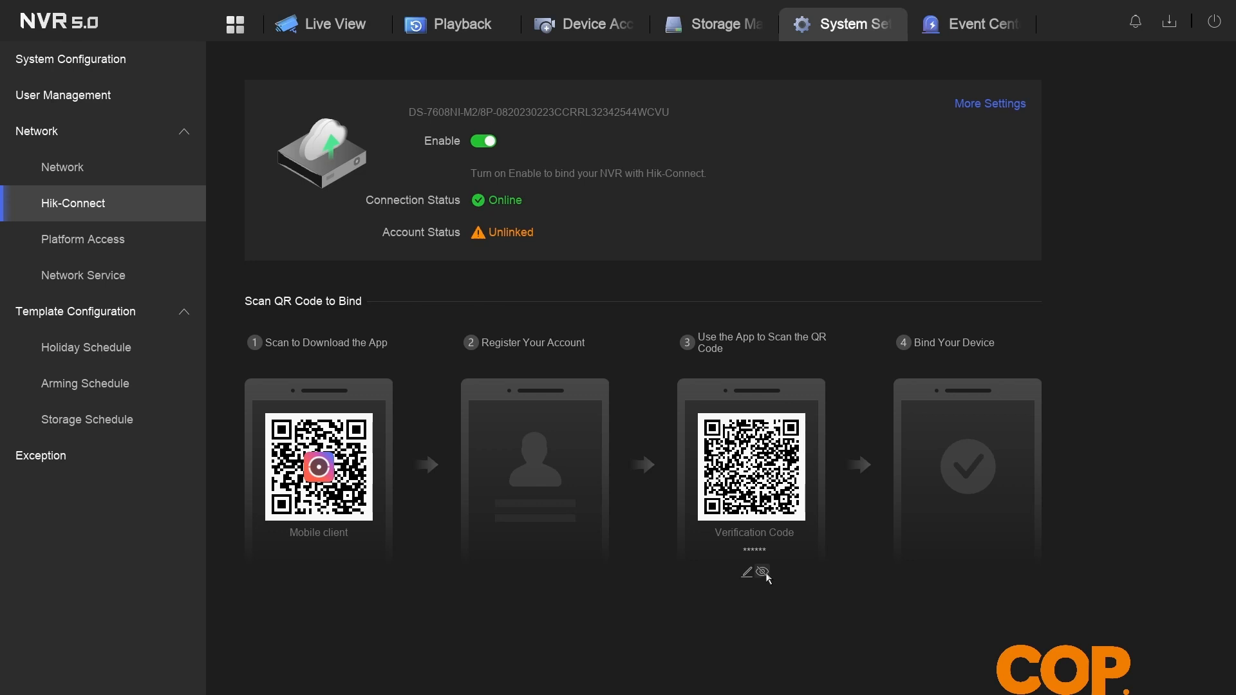
pyautogui.click(762, 573)
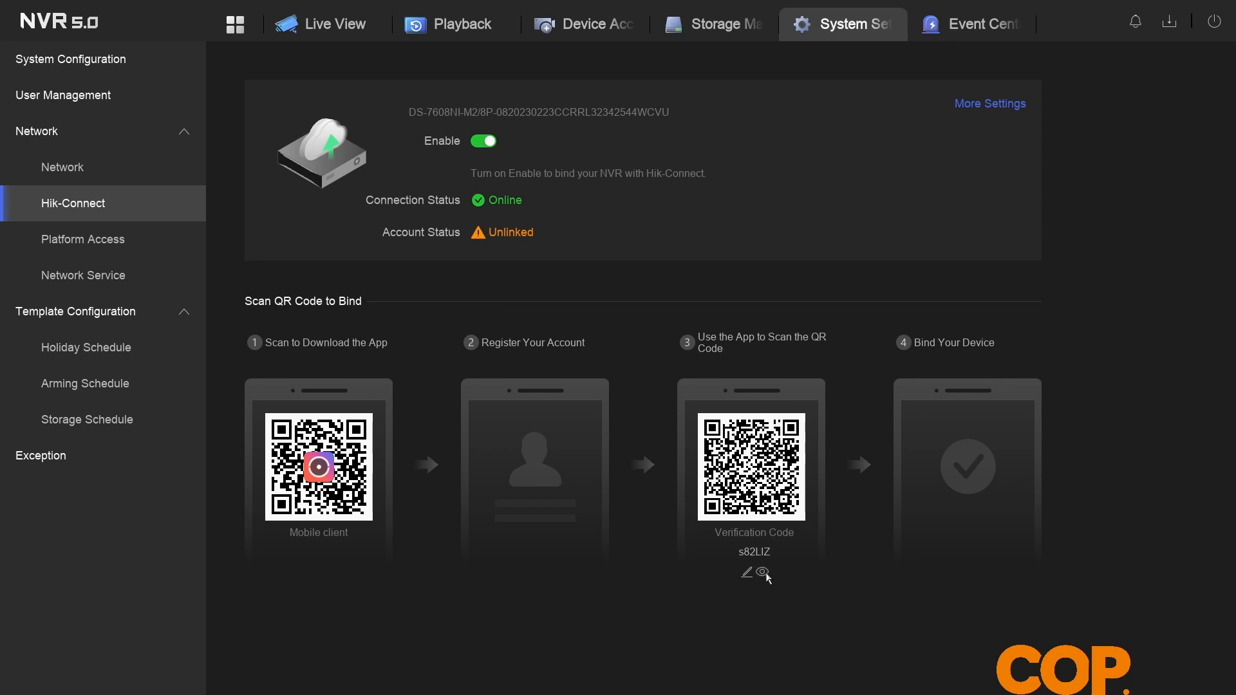
pyautogui.moveTo(732, 578)
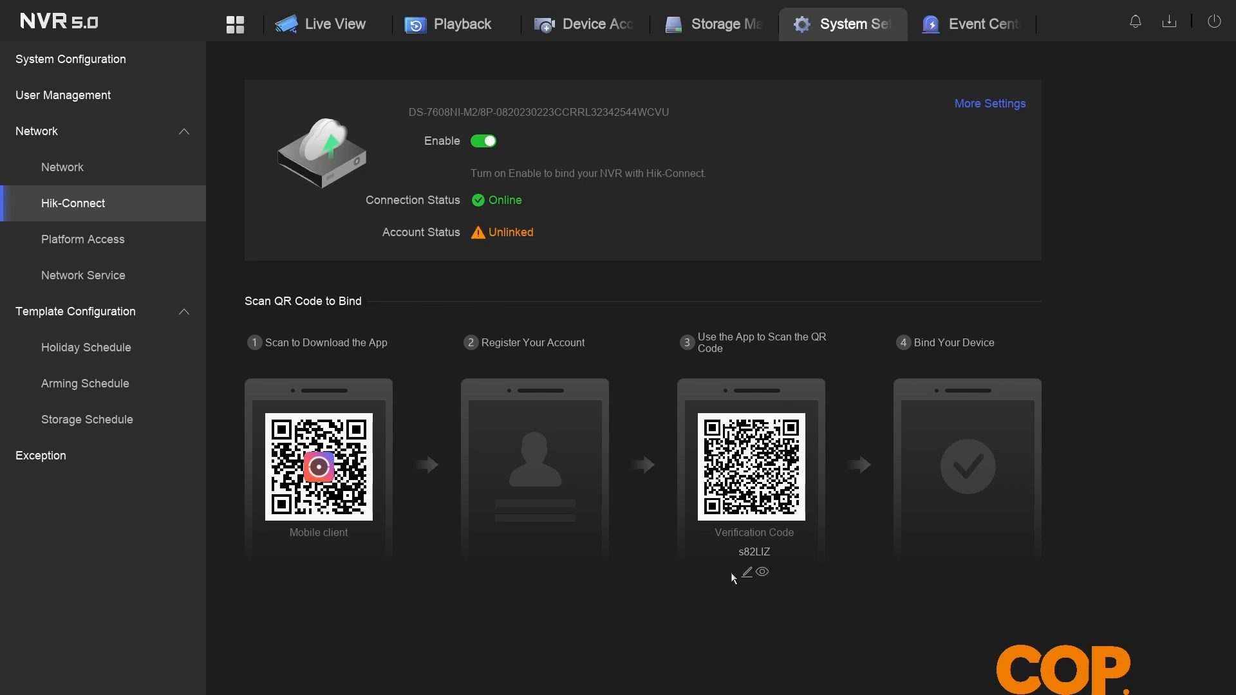
pyautogui.click(745, 572)
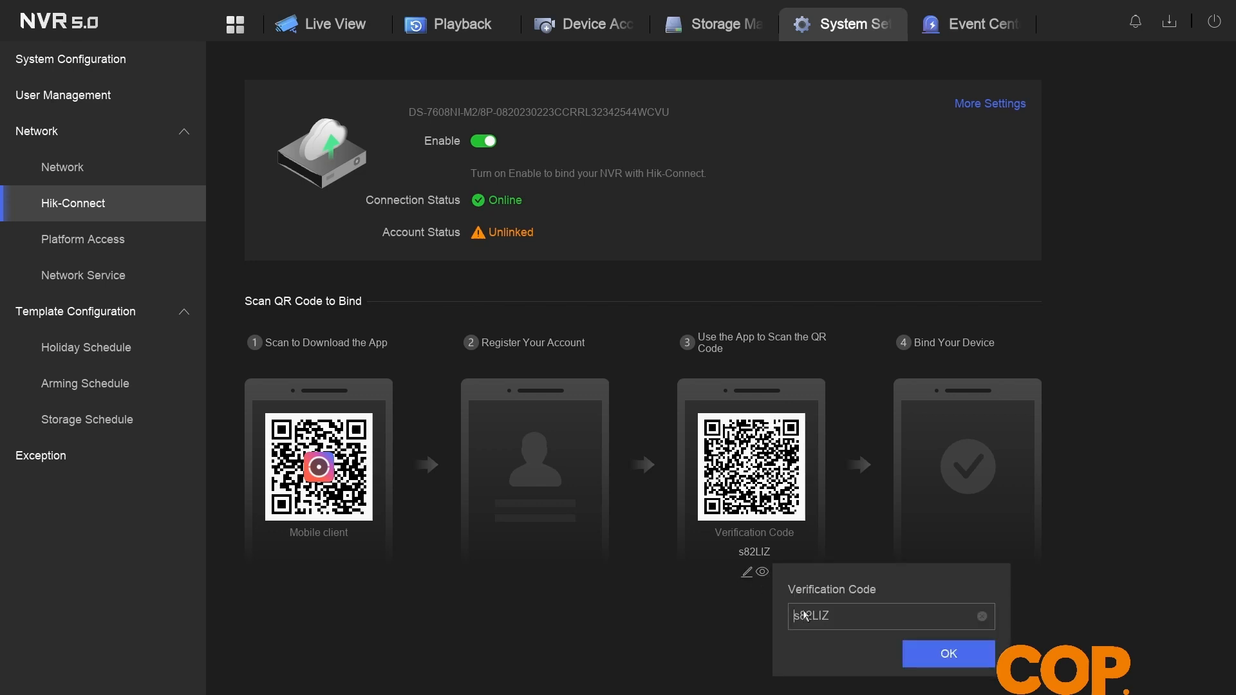
pyautogui.click(946, 654)
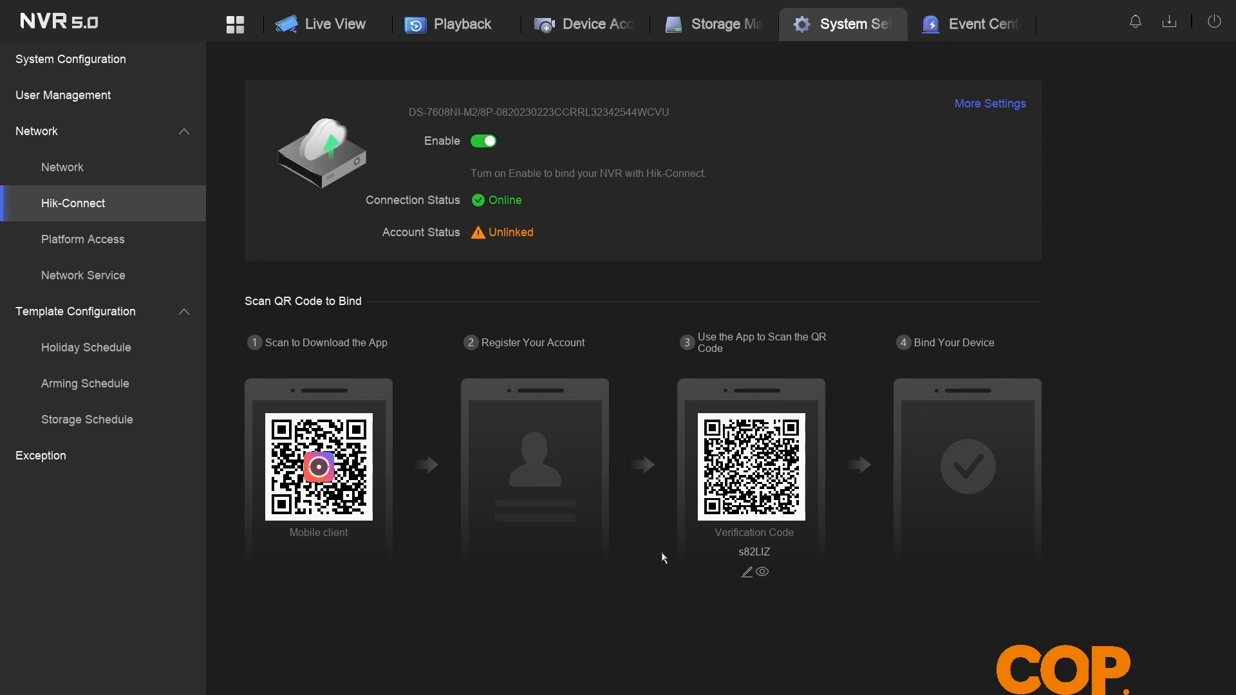
pyautogui.moveTo(626, 310)
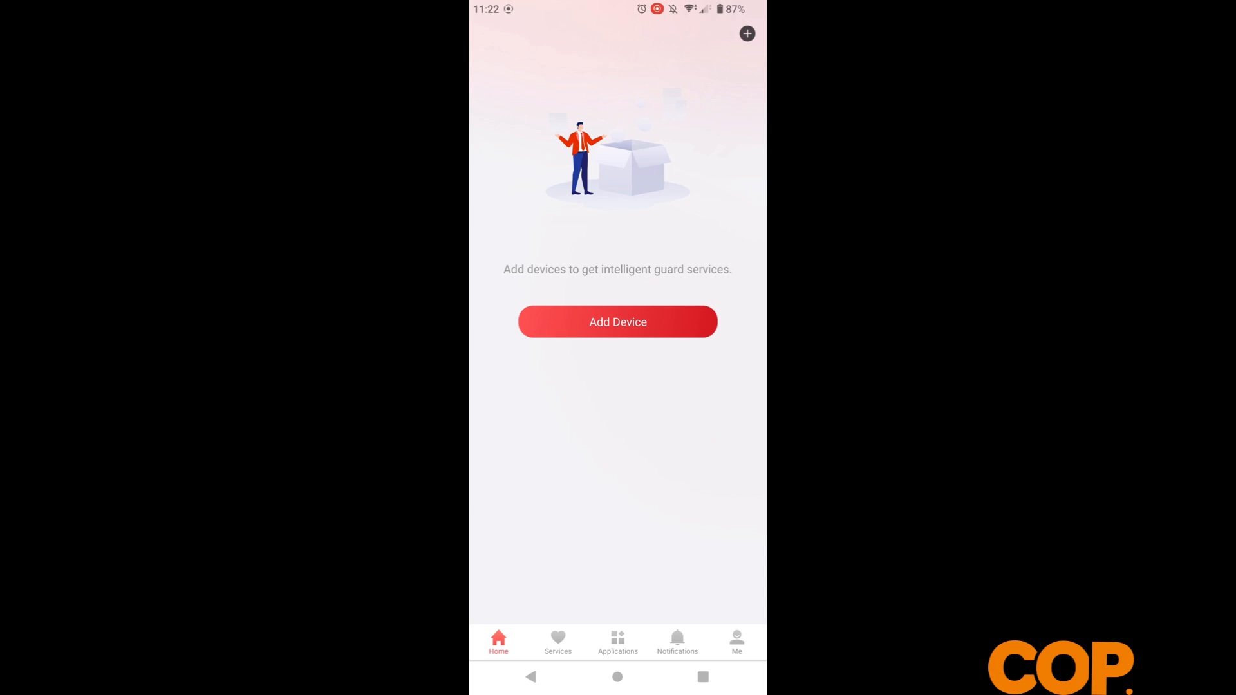
# Step: Add the DS-7608NI-M2-8P recorder to Hik-Connect by scanning the NVR's QR code
pyautogui.click(616, 321)
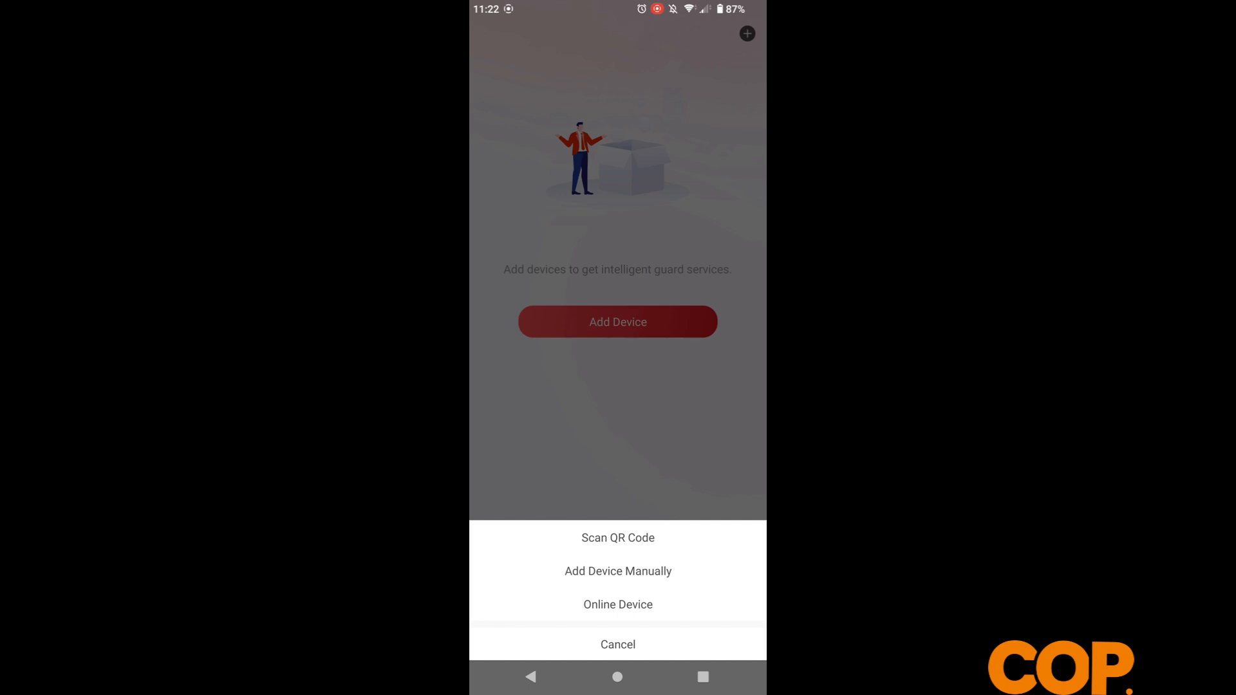
pyautogui.click(617, 538)
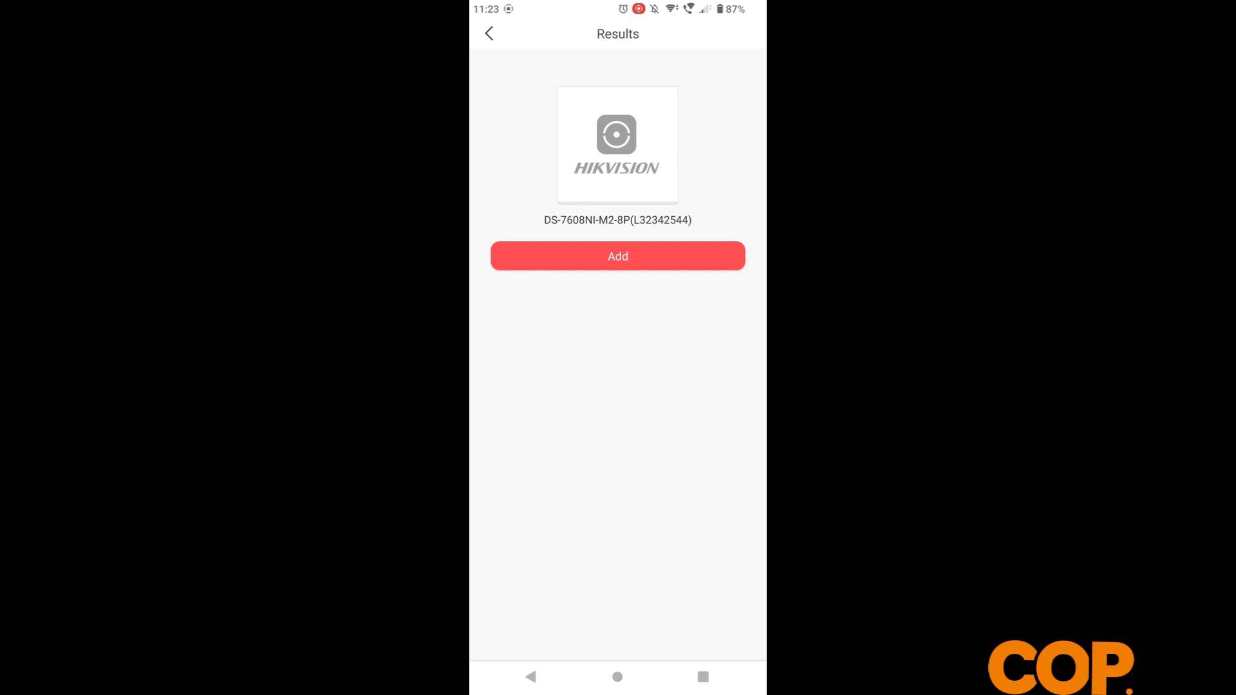
pyautogui.click(616, 255)
pyautogui.write('C')
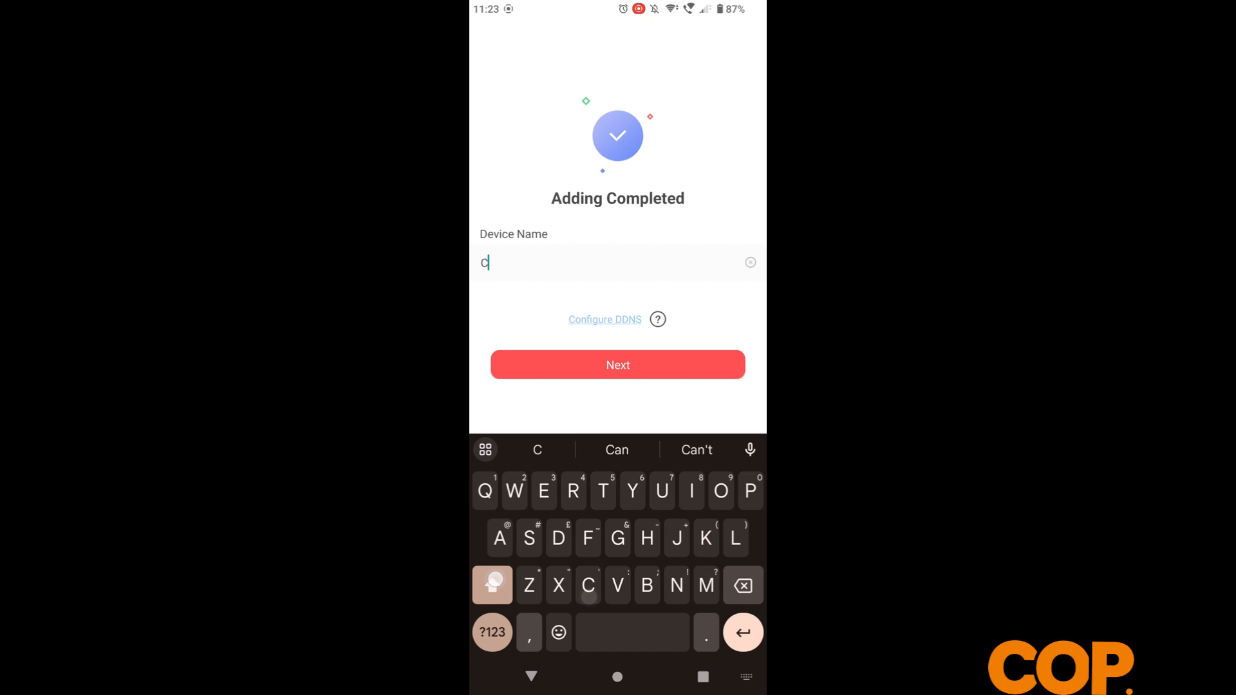
# Step: Name the recorder 'COP 1' so it appears online in the device list
pyautogui.write('OP 1')
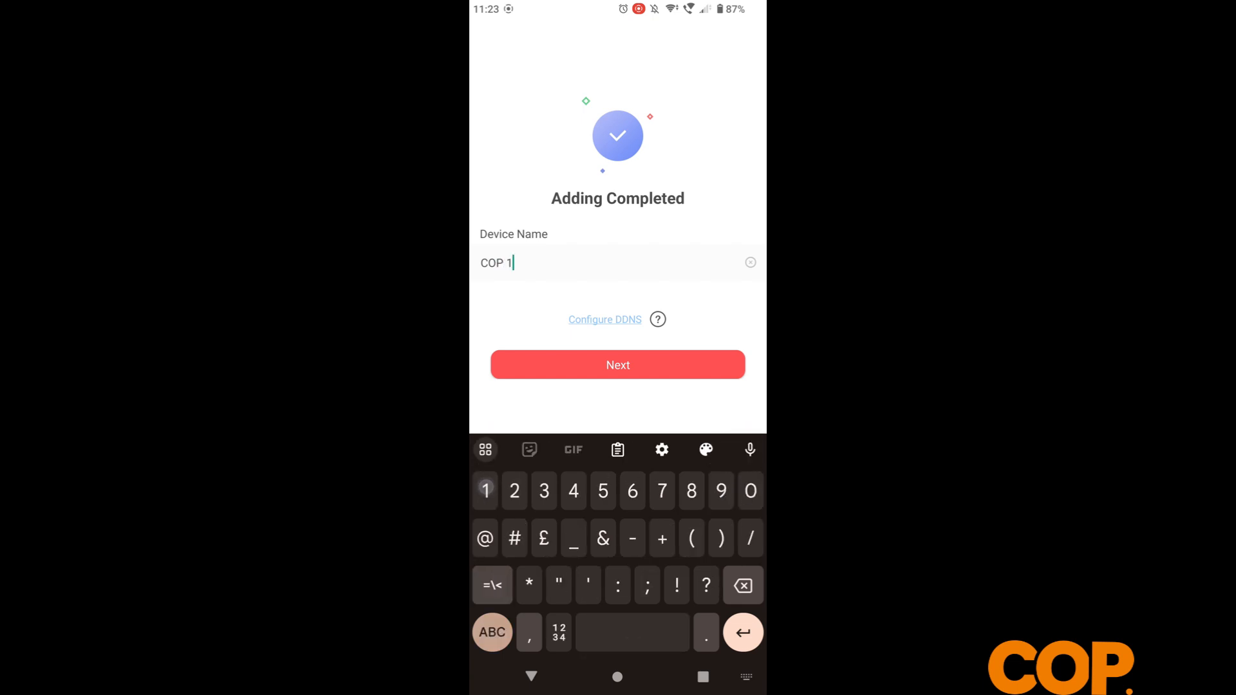
pyautogui.click(618, 365)
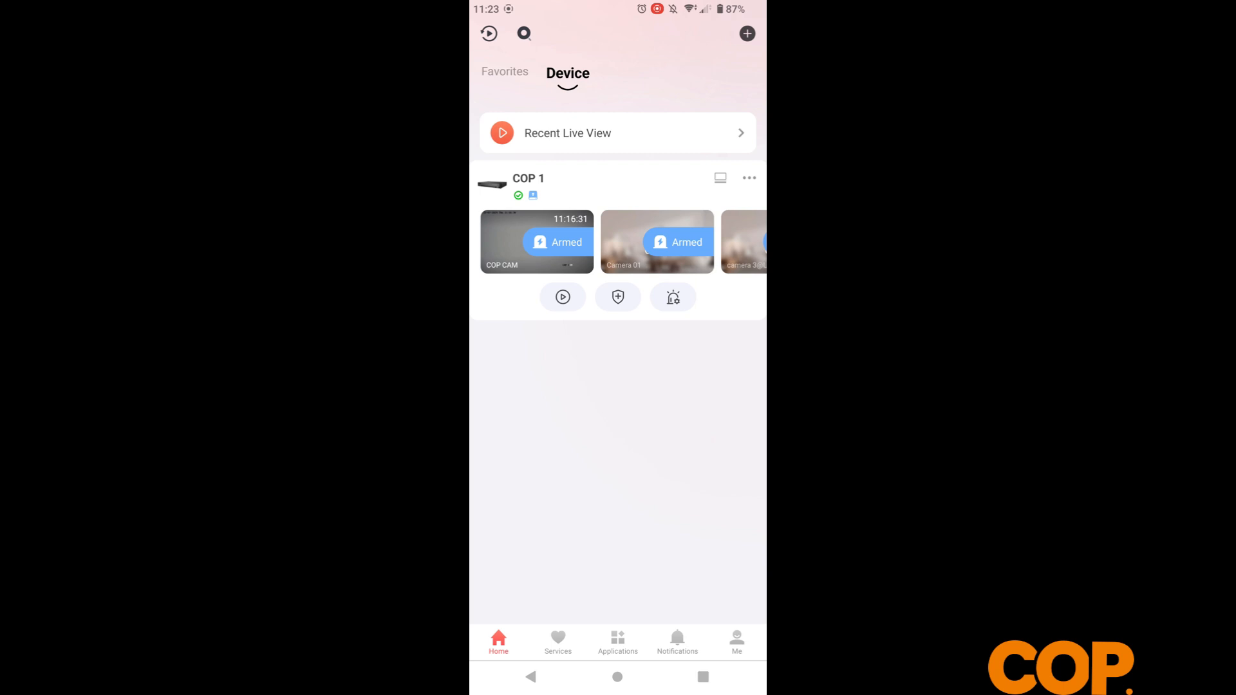
pyautogui.click(746, 34)
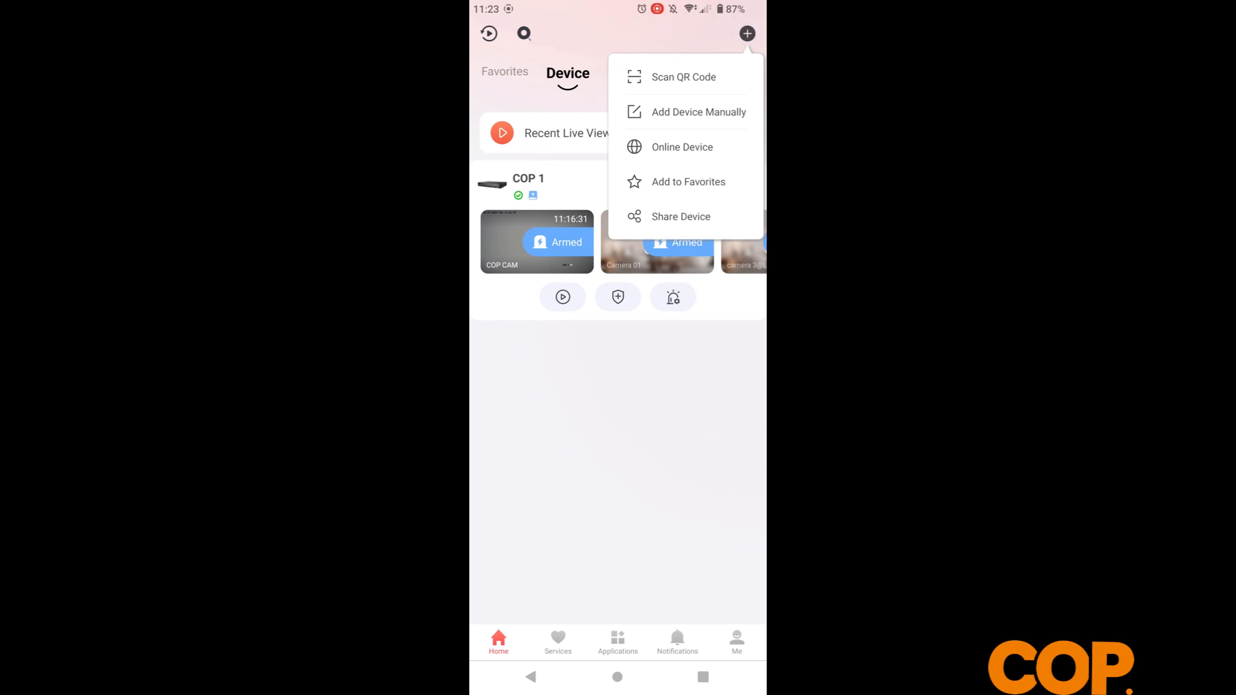